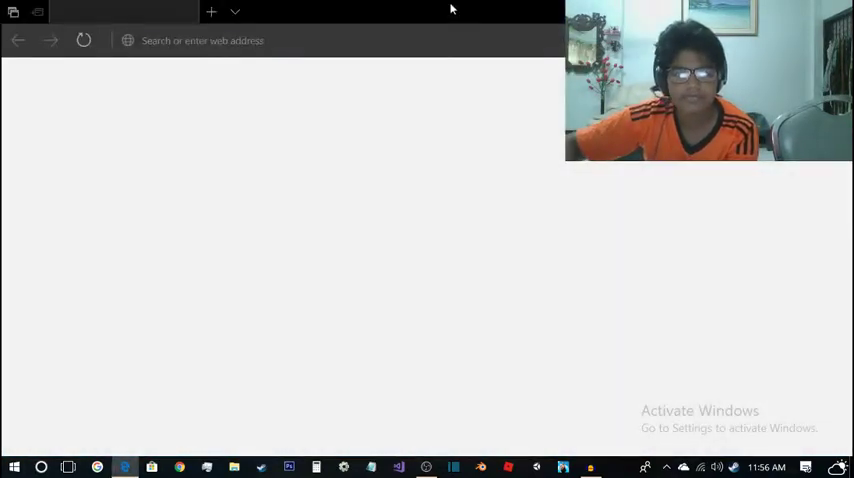
click(398, 40)
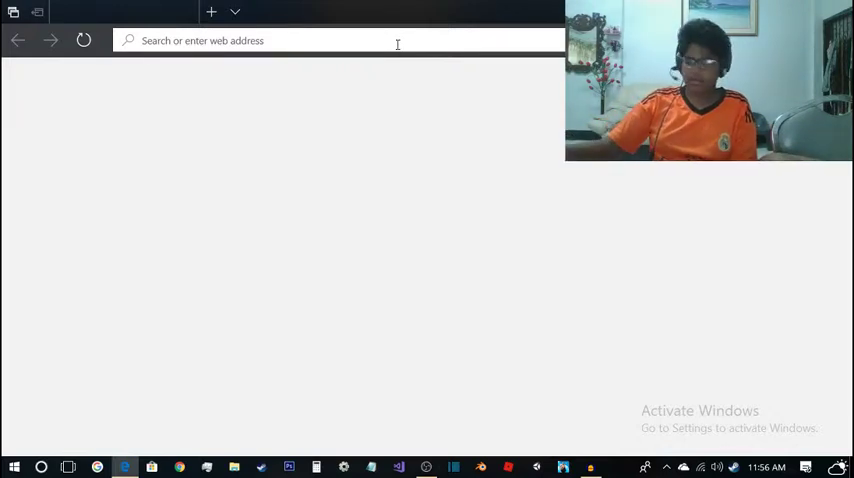
mouse_move(544, 380)
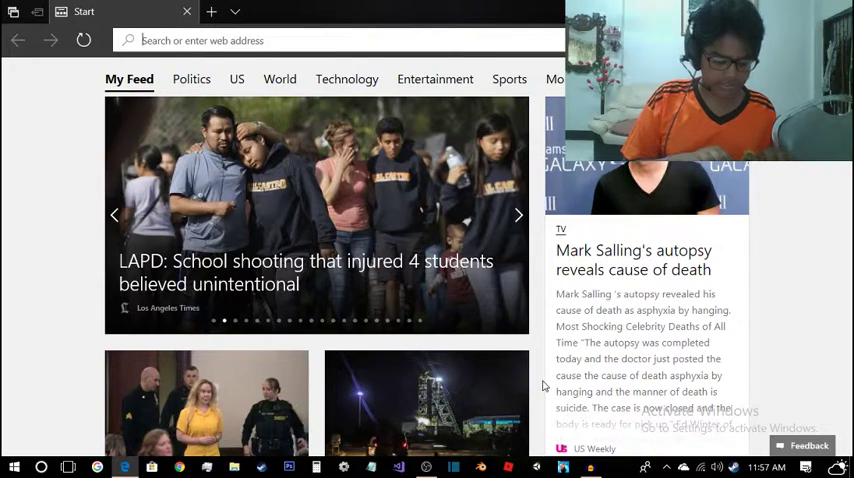
click(518, 214)
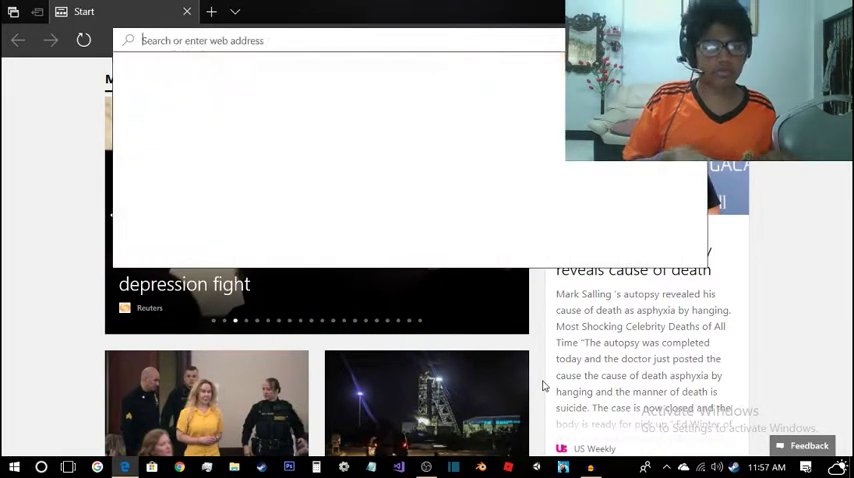
text(emulati)
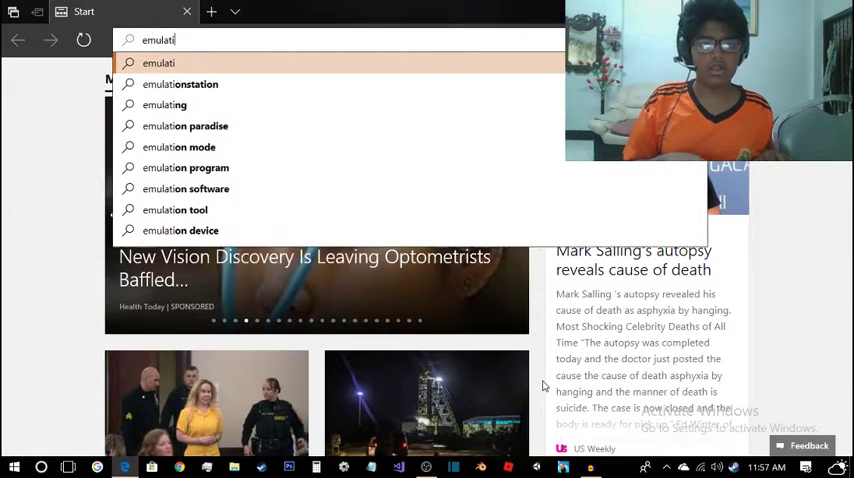
text(https://www.emulator-zone.com/)
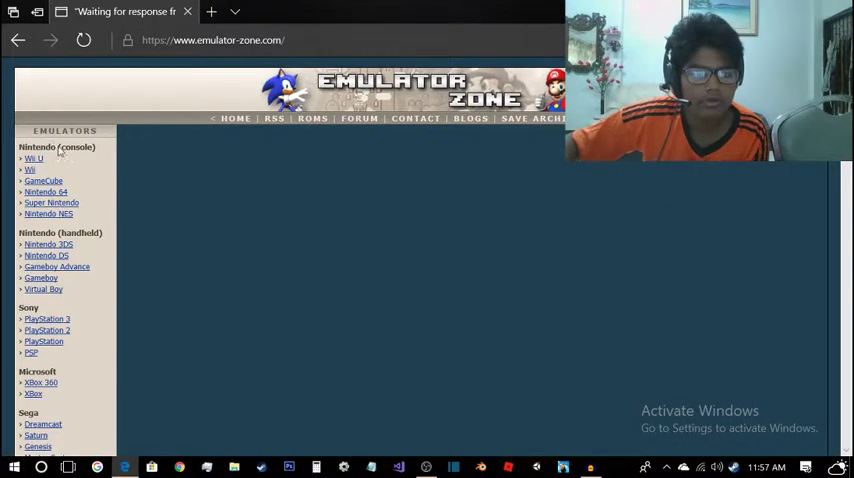
mouse_move(36, 214)
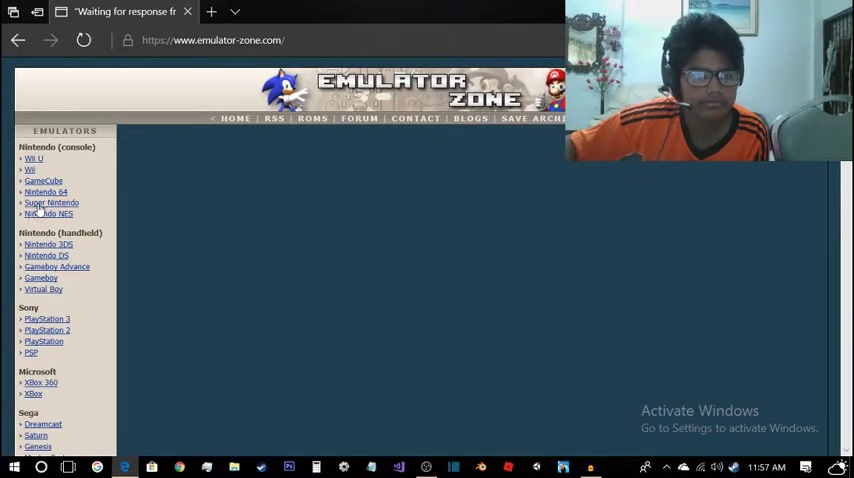
Go to the Nintendo 64 link under the console list in the left sidebar
scroll(down, 3)
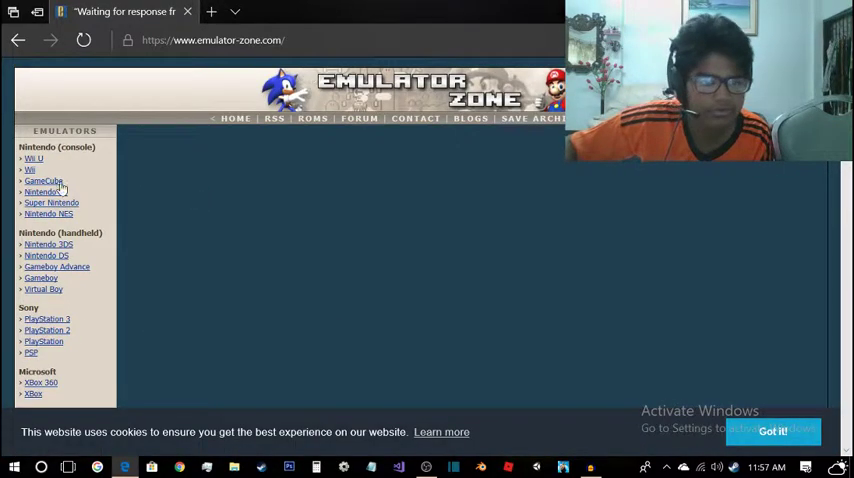
scroll(down, 3)
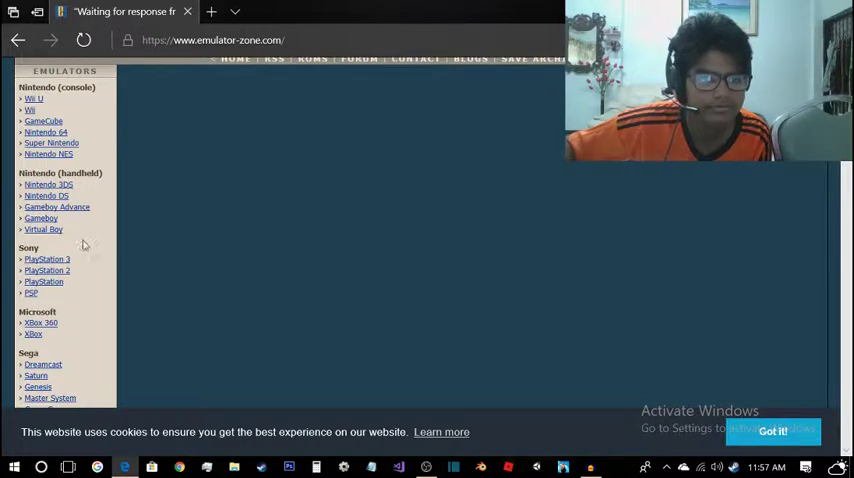
mouse_move(252, 244)
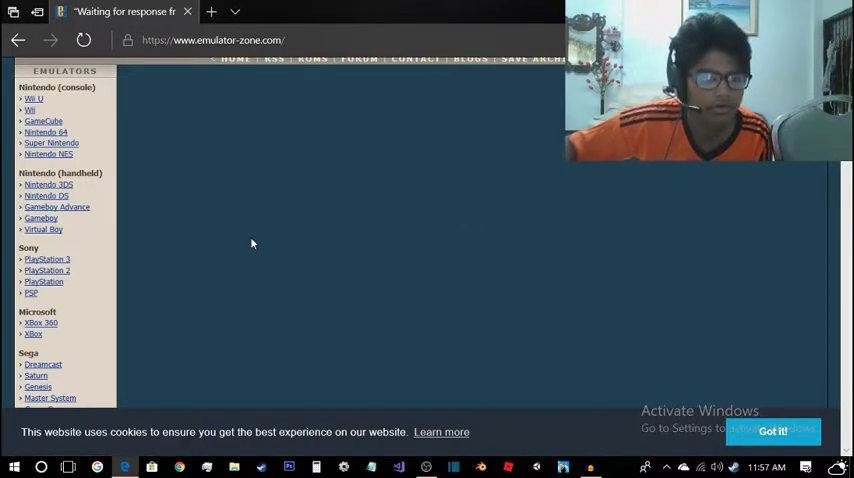
mouse_move(78, 134)
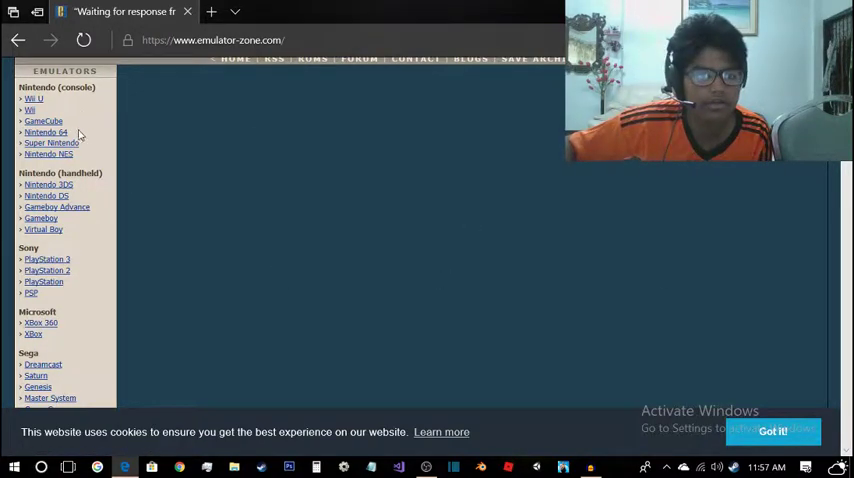
mouse_move(4, 96)
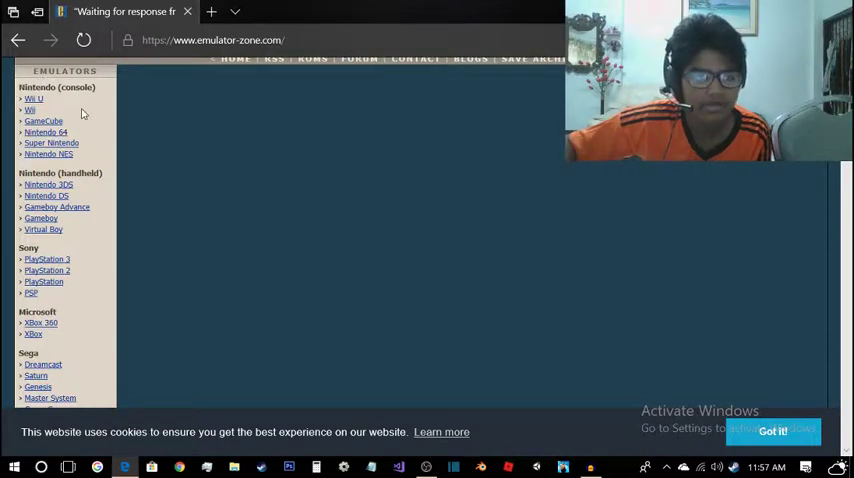
click(44, 132)
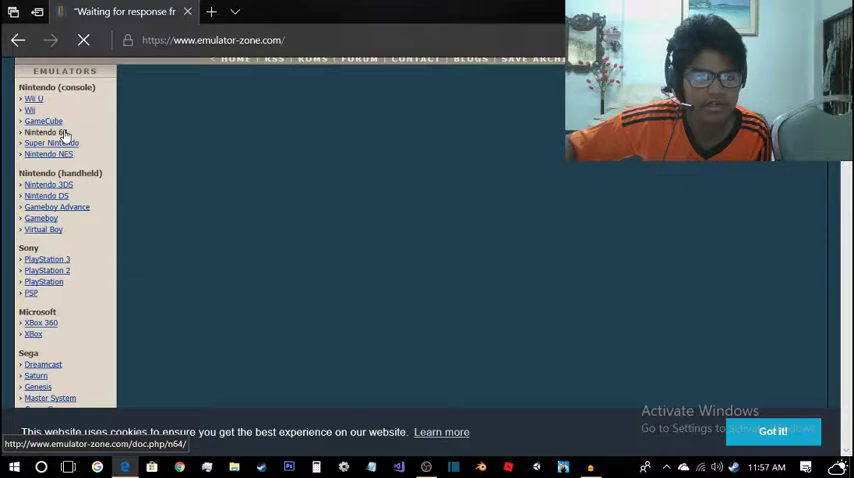
Scroll the Nintendo 64 Emulators page down to the ranked emulator table headed by Project64
click(44, 132)
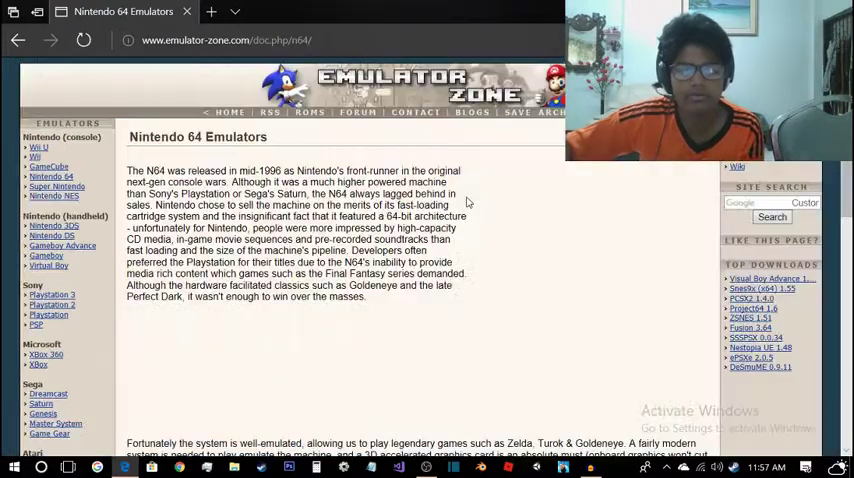
scroll(down, 3)
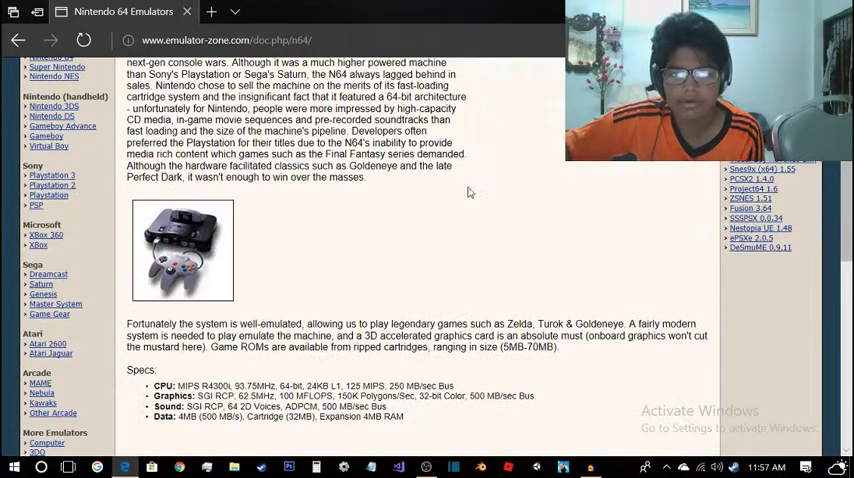
scroll(down, 3)
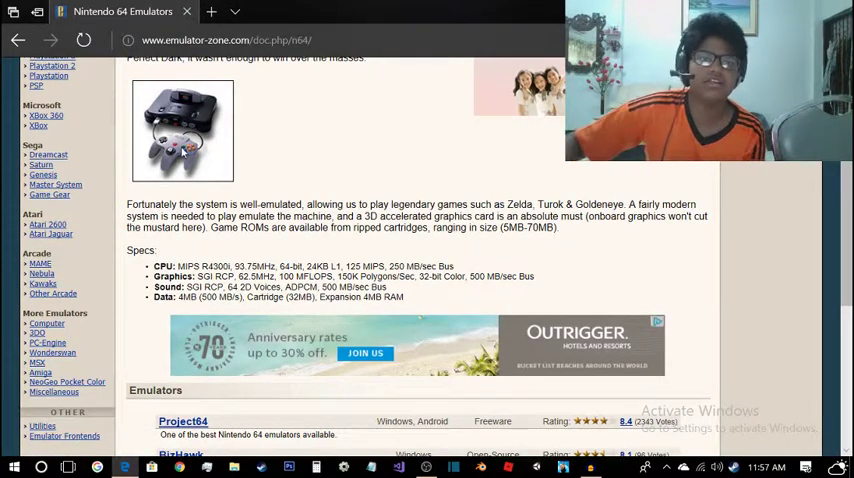
scroll(down, 3)
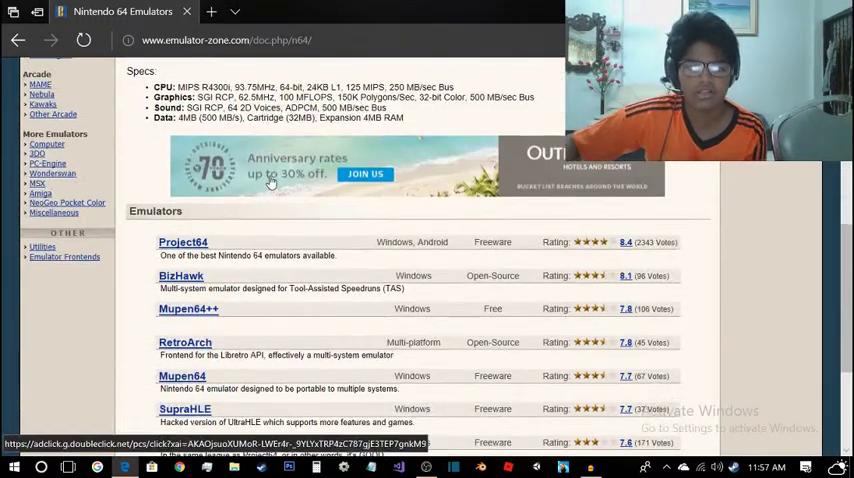
scroll(down, 3)
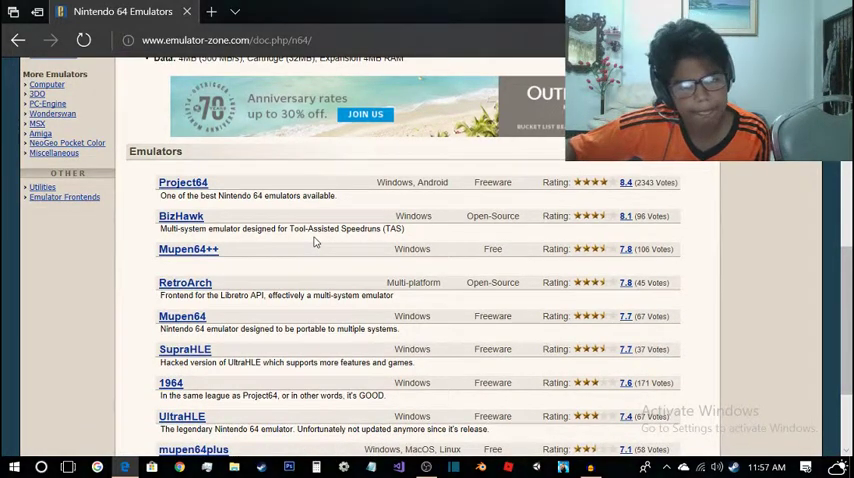
scroll(down, 3)
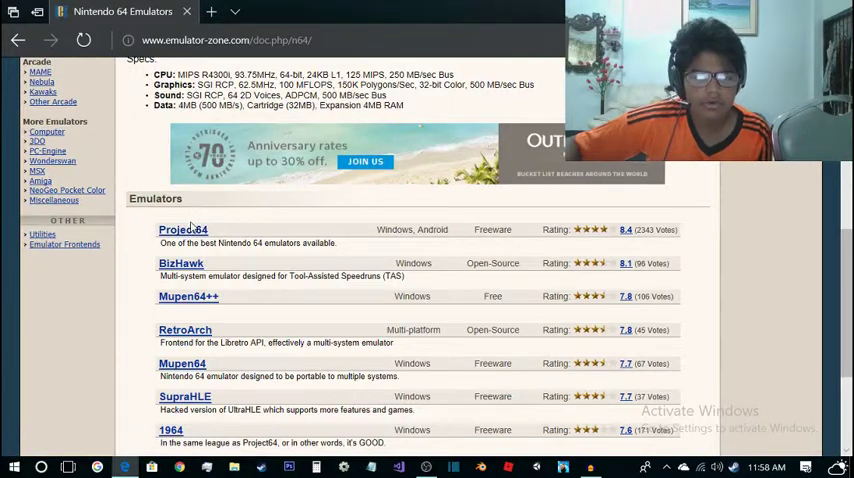
Go to the Project64 entry and read through its description and download warning
click(180, 230)
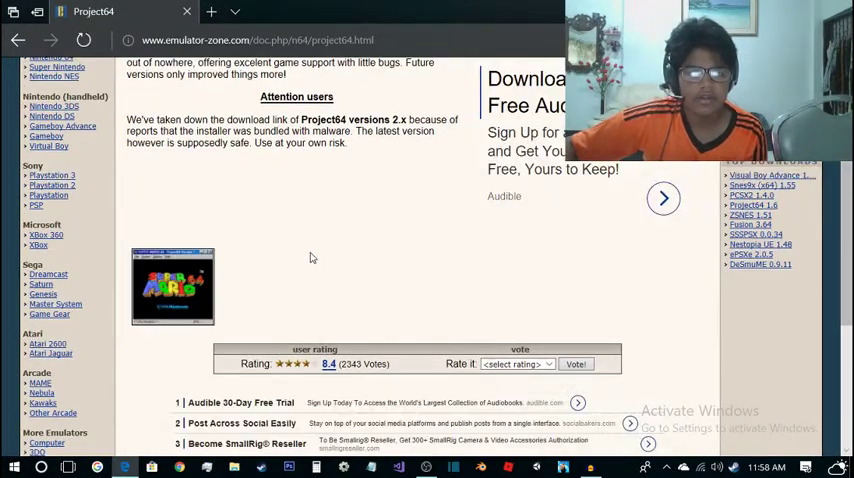
scroll(up, 3)
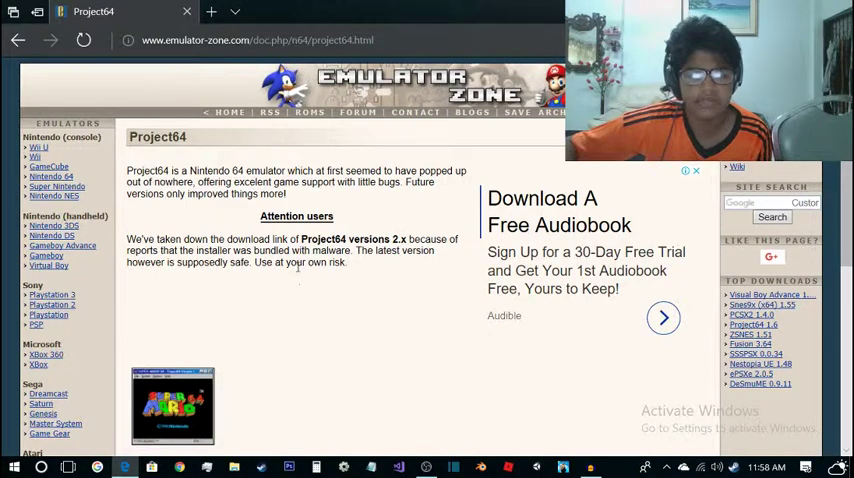
scroll(down, 3)
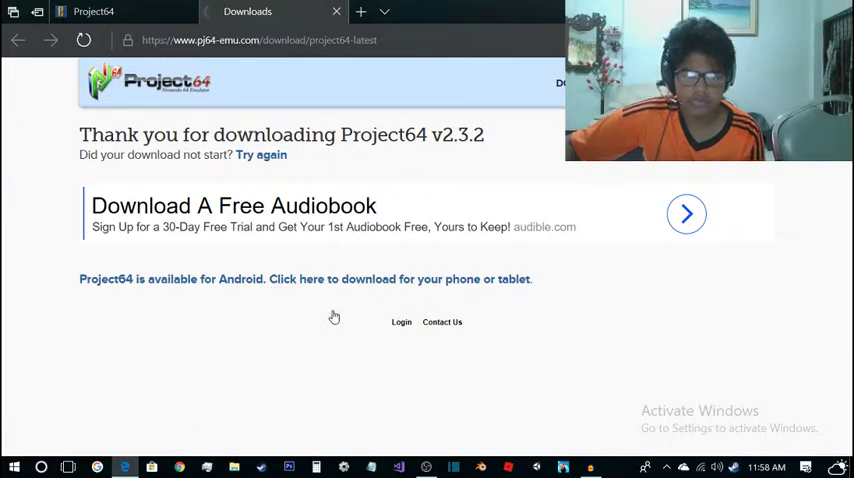
mouse_move(412, 284)
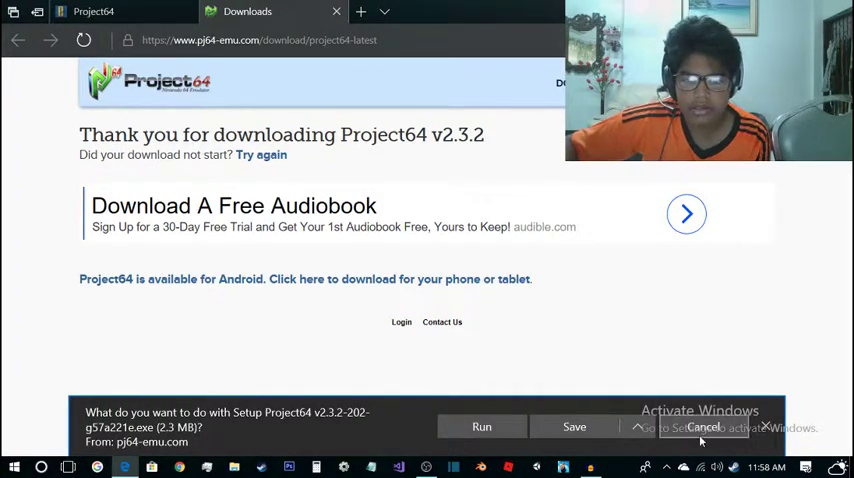
Choose to save the Project64 v2.3.2 setup file from the download bar
click(636, 428)
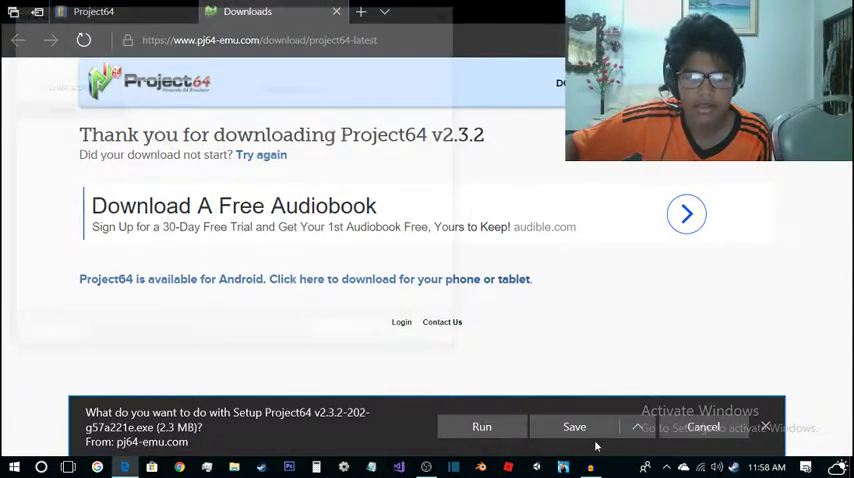
click(574, 426)
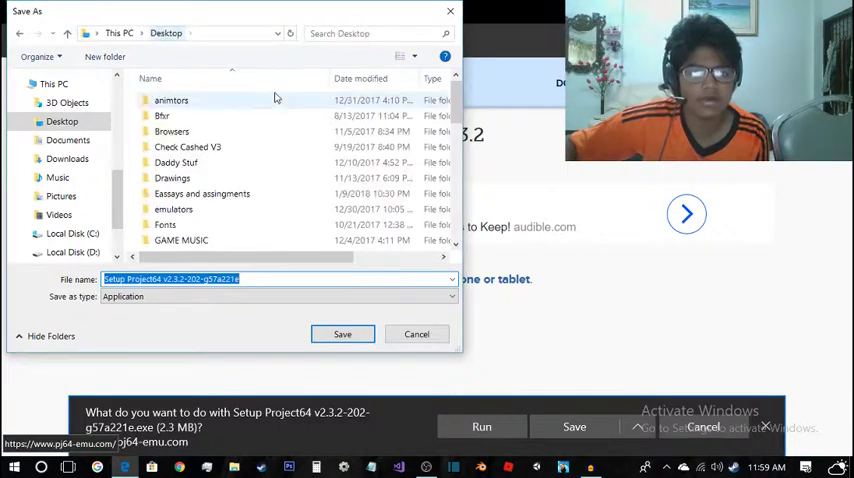
Save the installer into a new N64 folder inside the Desktop emulators folder
scroll(down, 3)
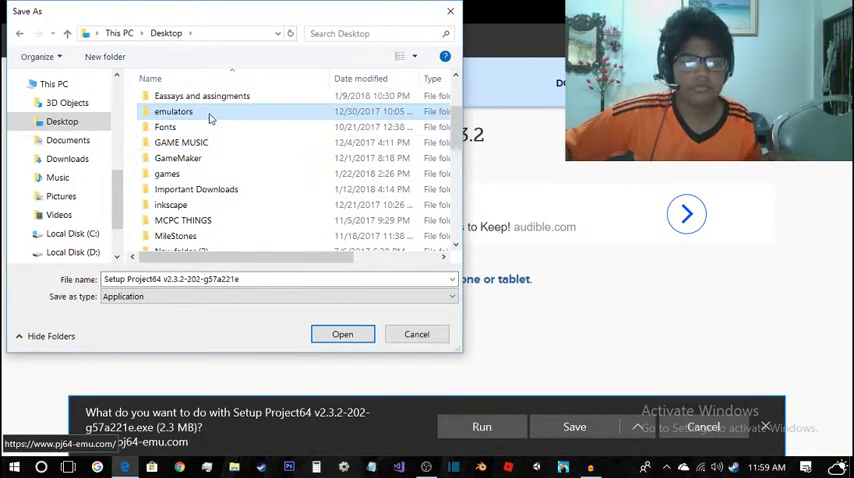
double_click(174, 112)
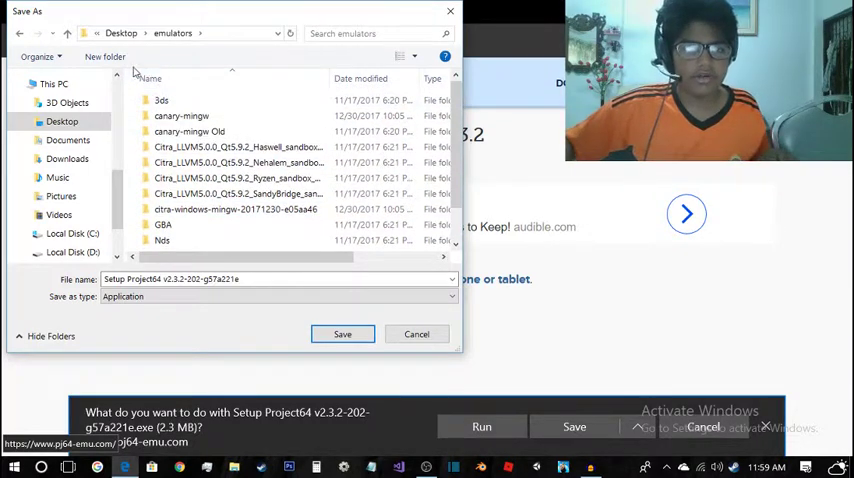
click(104, 56)
text(N64)
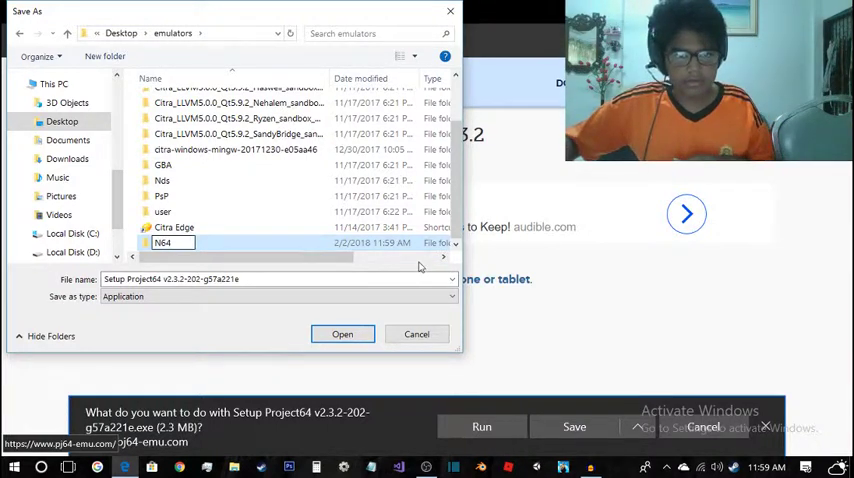
double_click(162, 242)
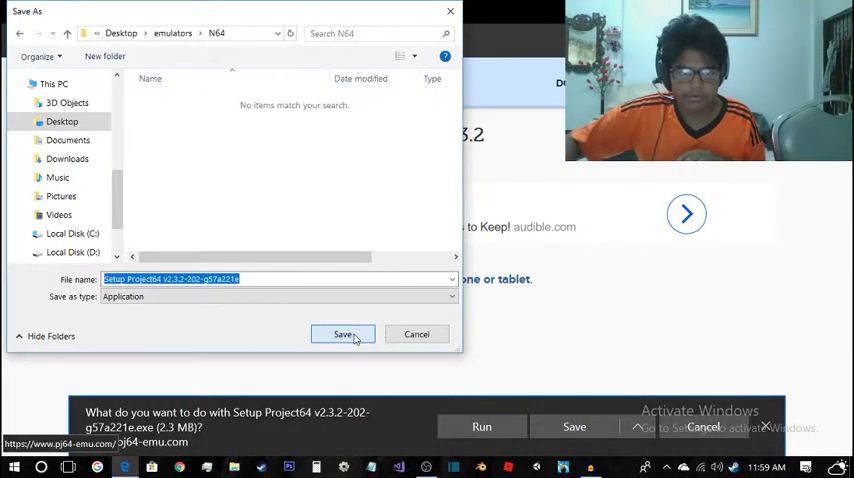
click(342, 334)
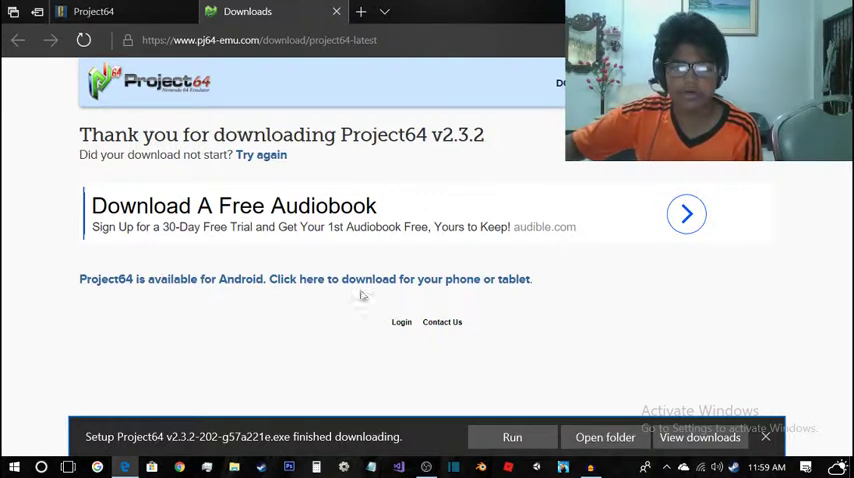
mouse_move(516, 368)
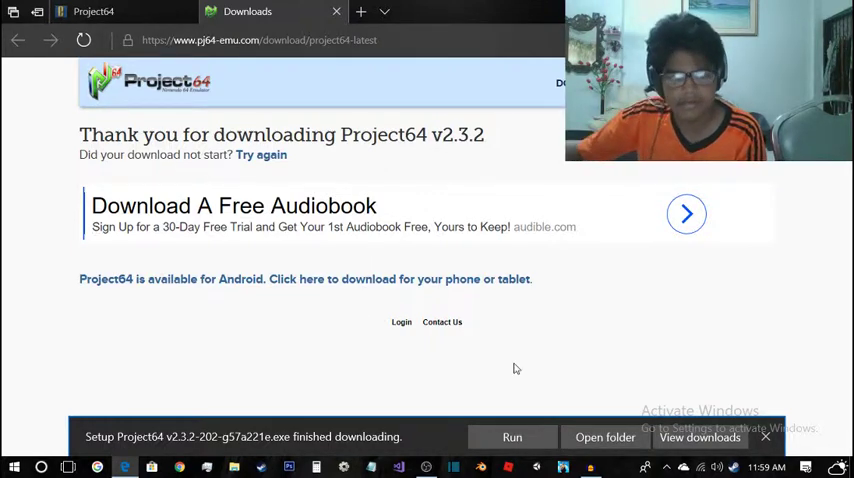
Show the finished Project64 installer in its N64 folder via the download bar
click(608, 436)
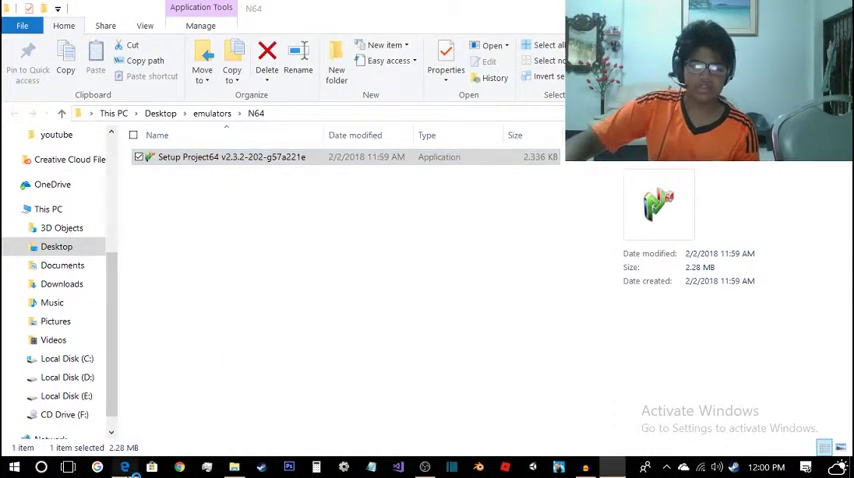
Run the Project64 setup, installing to D:\Games\Project64 2.3 with a desktop icon
double_click(230, 156)
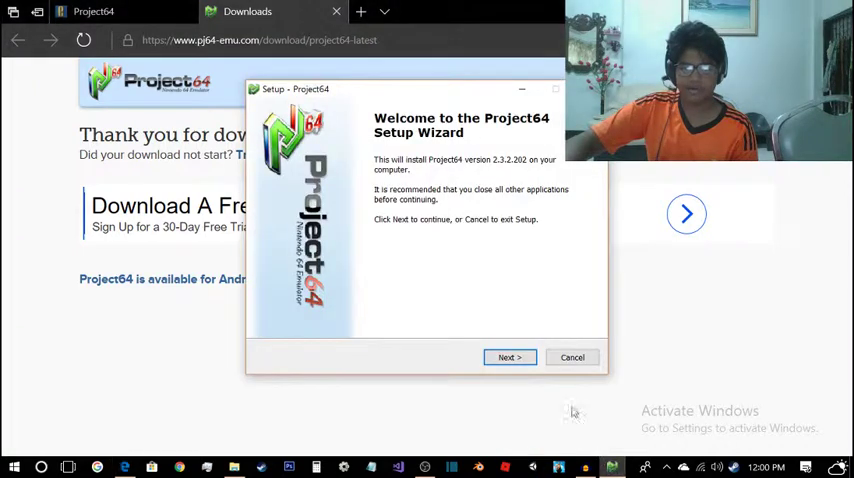
click(508, 356)
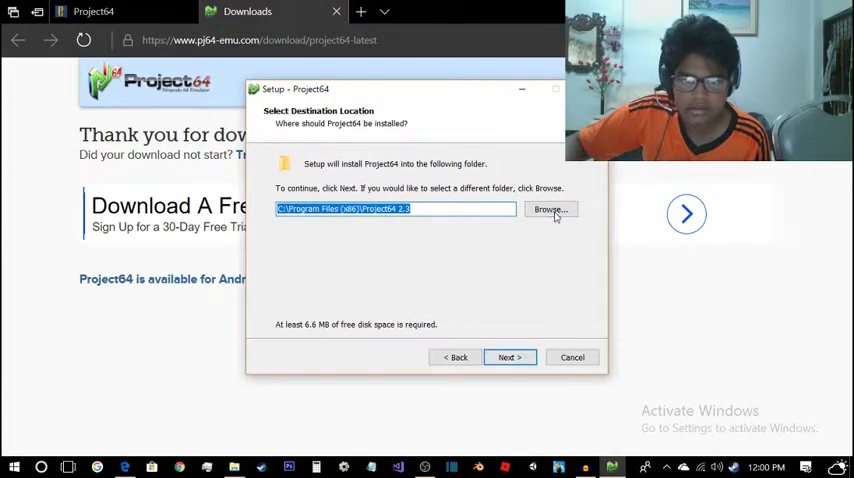
click(550, 208)
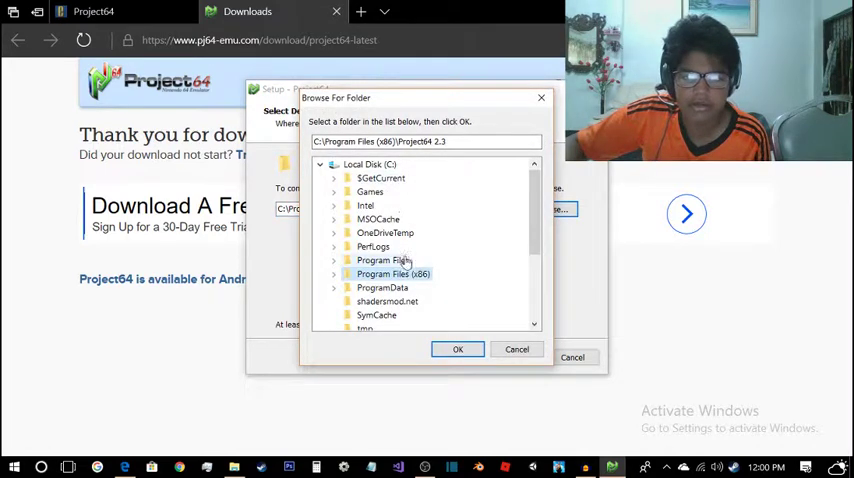
click(320, 164)
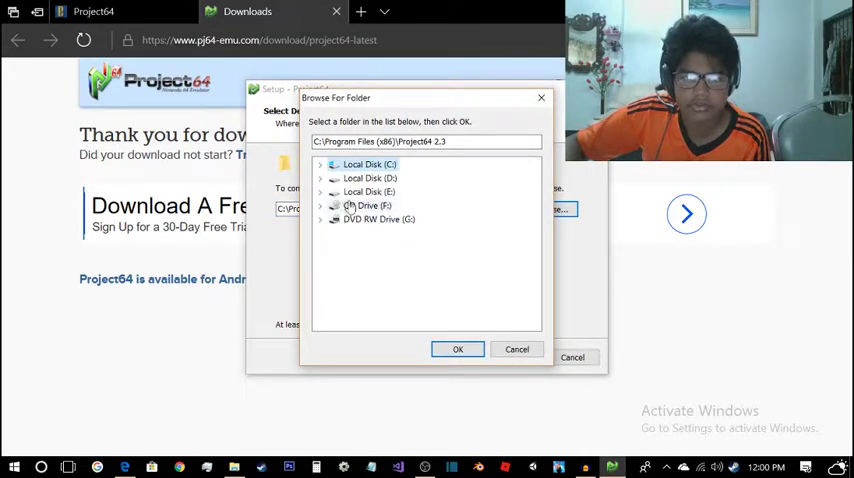
click(366, 178)
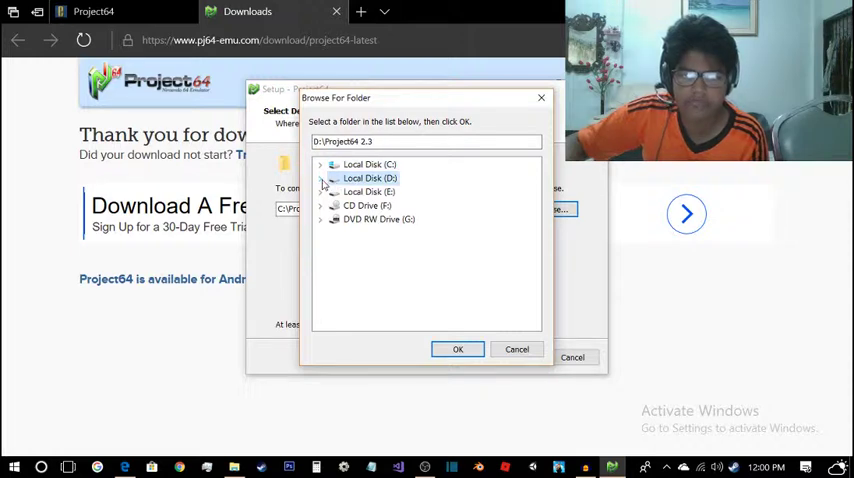
click(320, 178)
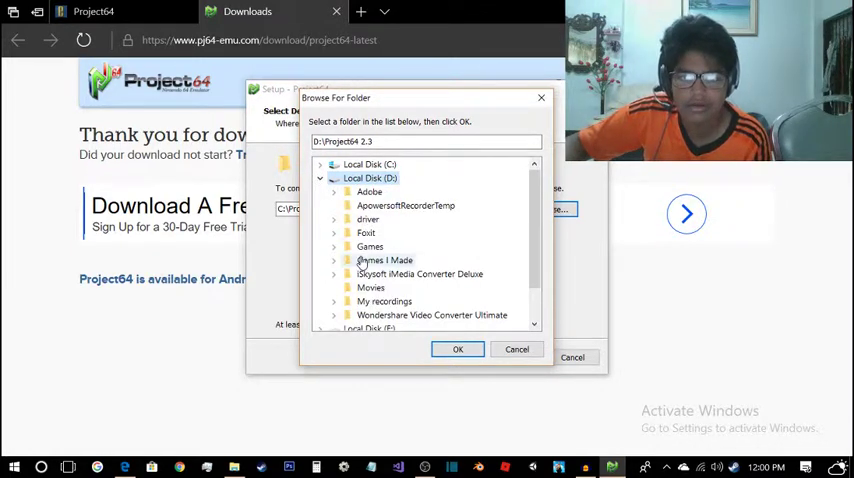
click(336, 246)
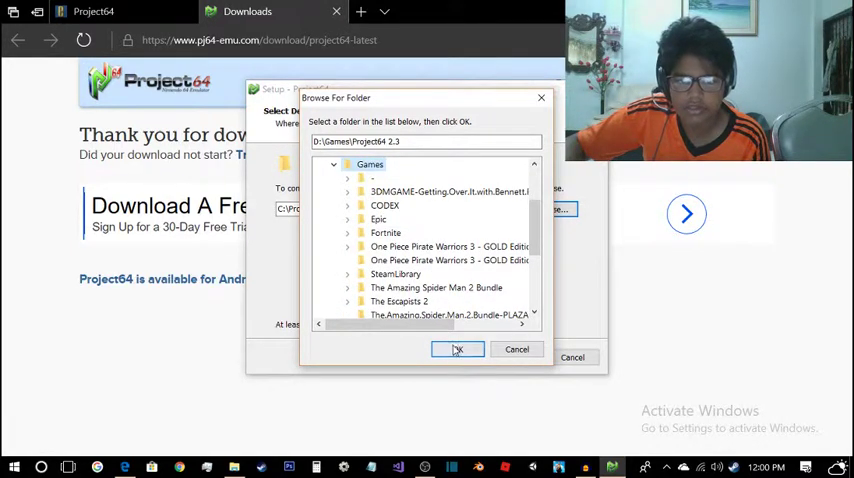
click(458, 348)
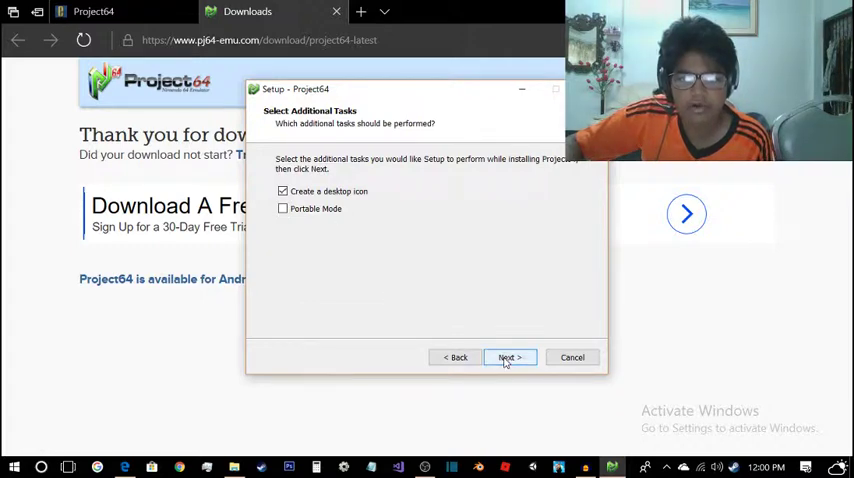
click(508, 356)
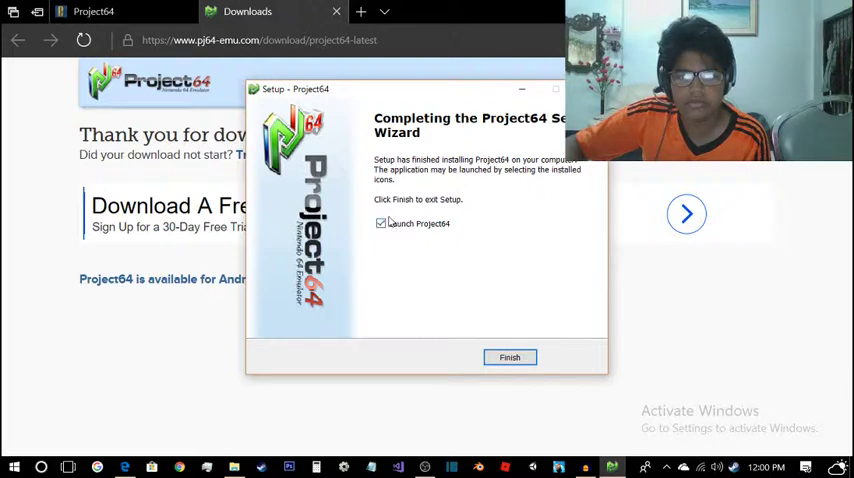
Finish setup, find EmuParadise via Google and search it for 'super mario 64'
click(508, 356)
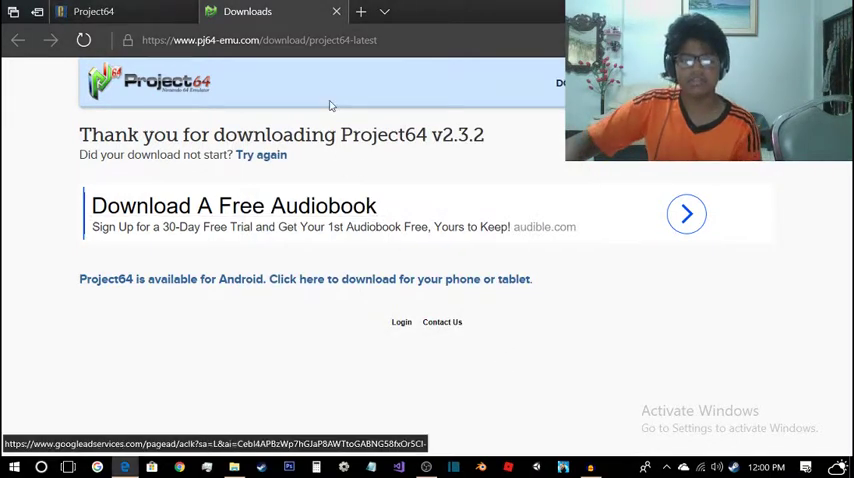
click(270, 40)
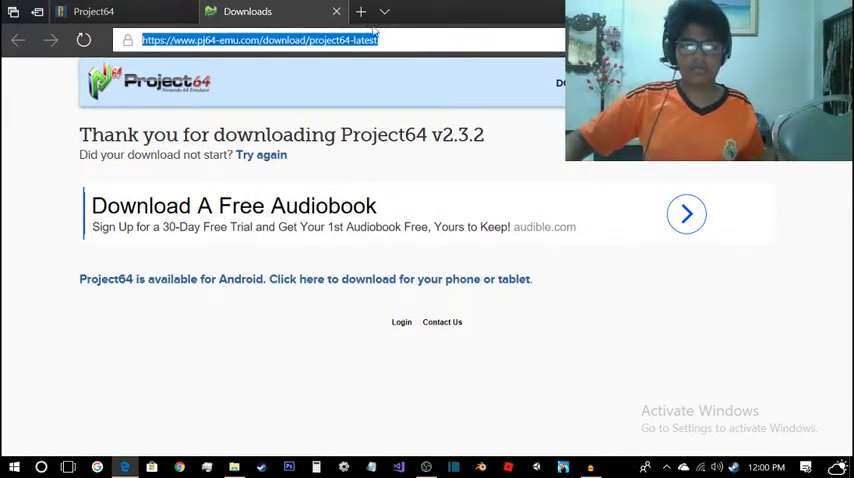
text(emuparadise&ie=&oe=)
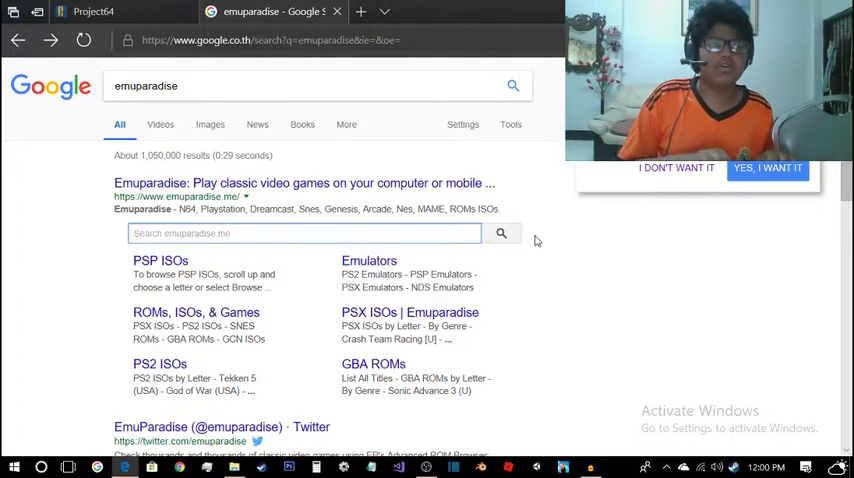
text(super mario)
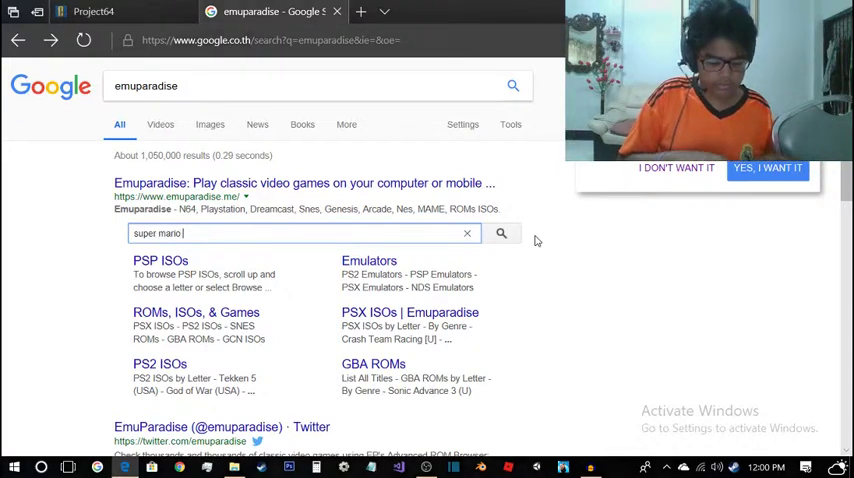
text(64)
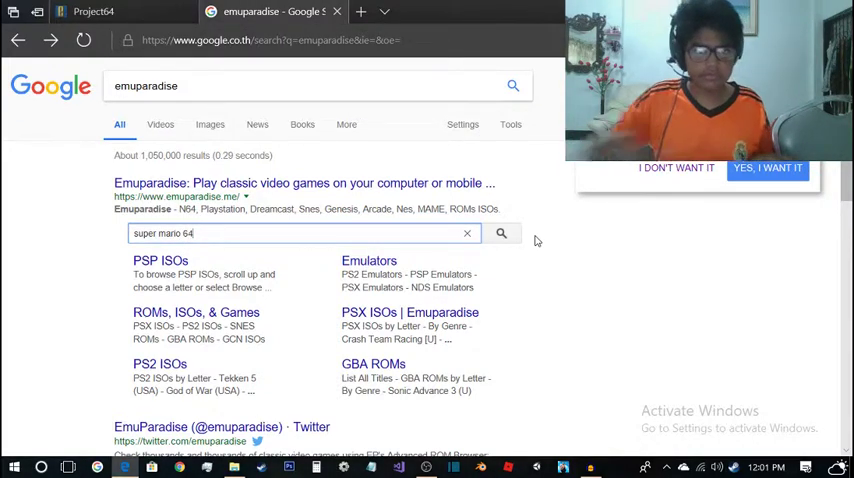
click(500, 232)
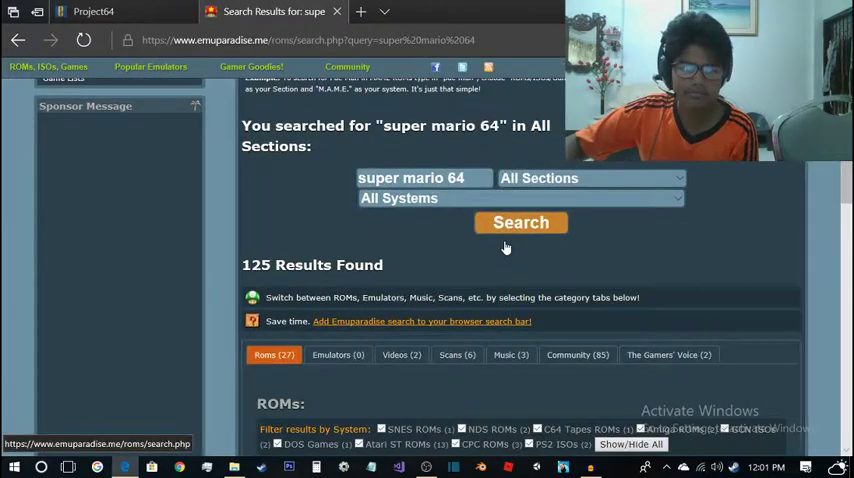
Narrow the EmuParadise super mario 64 search to Nintendo 64 ROMs and run it
scroll(down, 3)
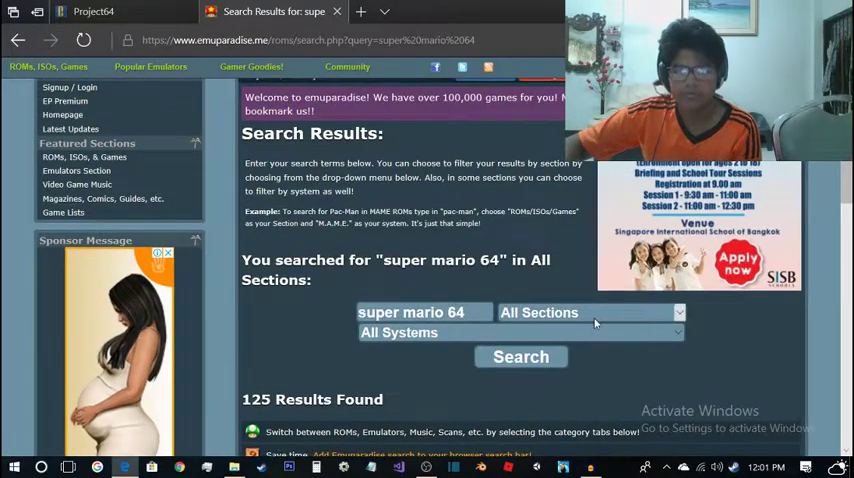
click(590, 312)
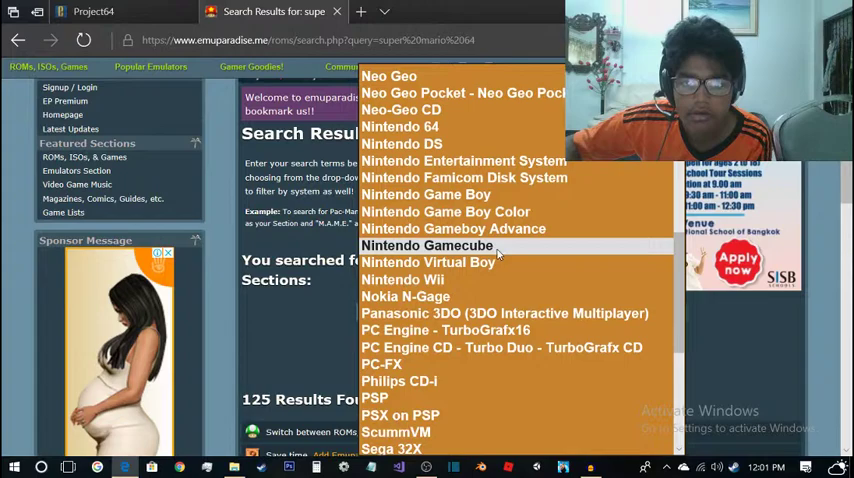
click(400, 126)
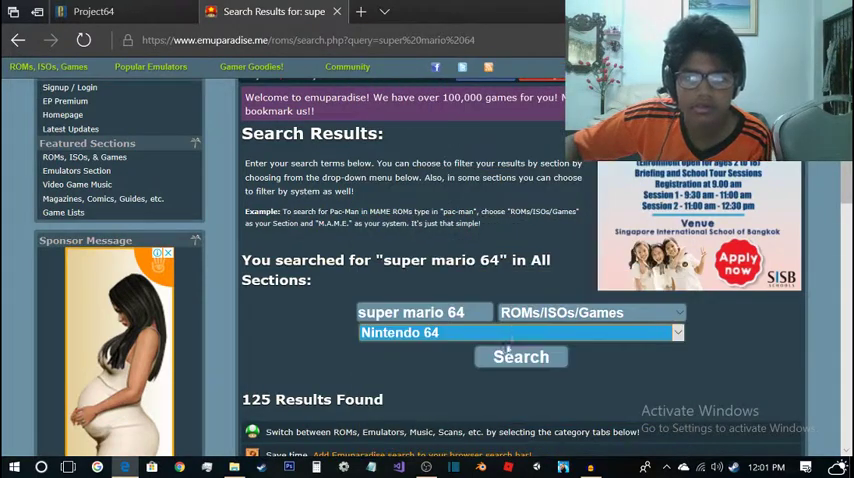
click(520, 356)
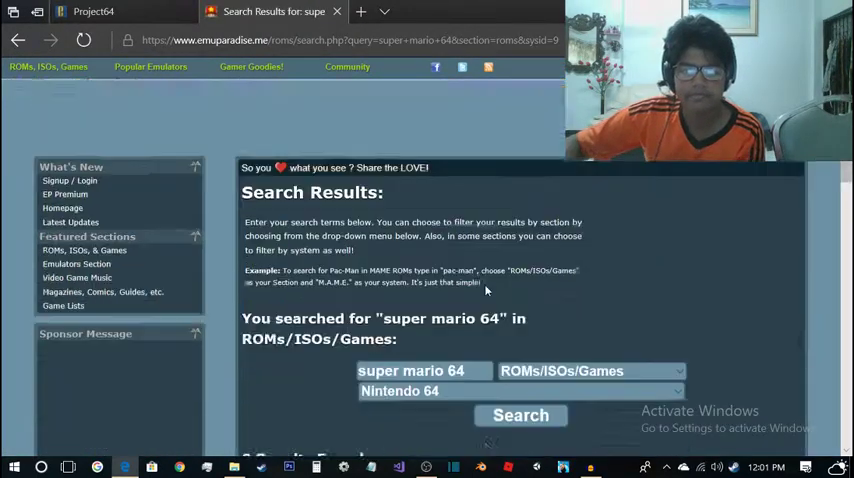
scroll(down, 3)
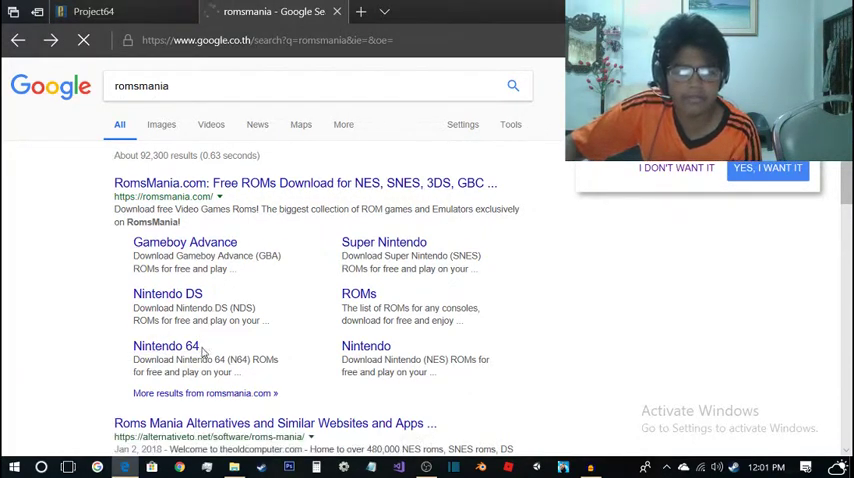
Enter RomsMania's Nintendo 64 section, close the fake Java update tab, leave the spam page and dismiss the pop-up notice
click(166, 344)
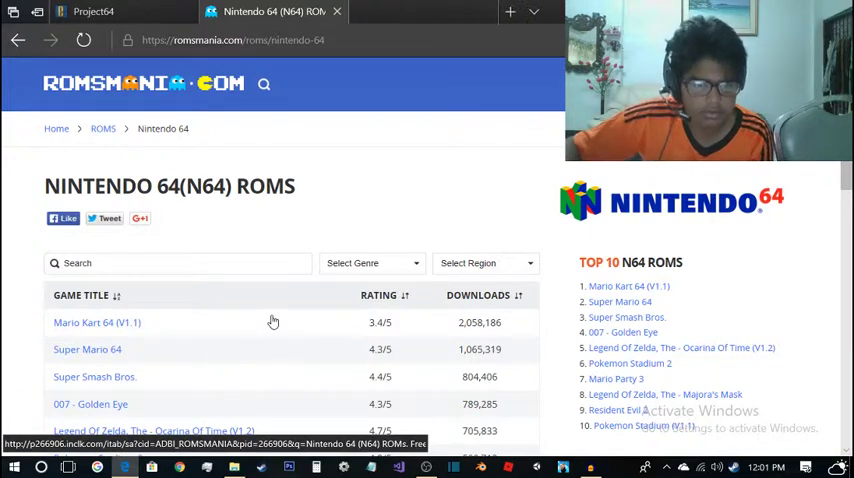
click(506, 12)
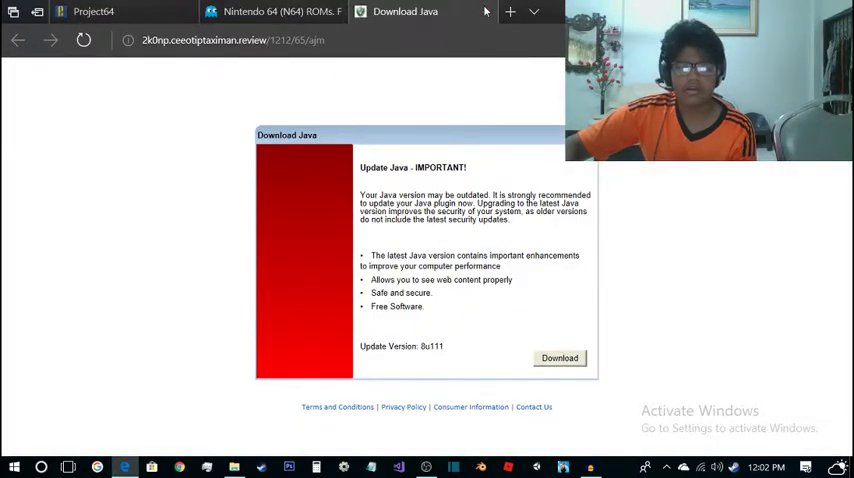
click(486, 12)
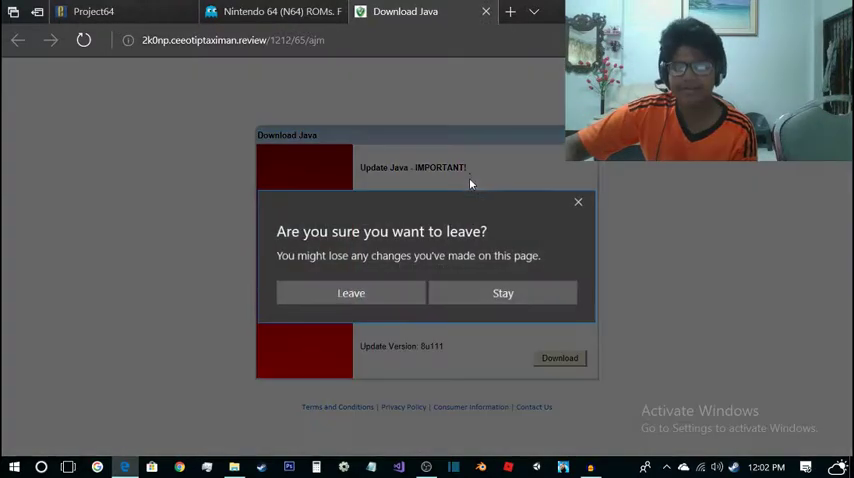
click(352, 292)
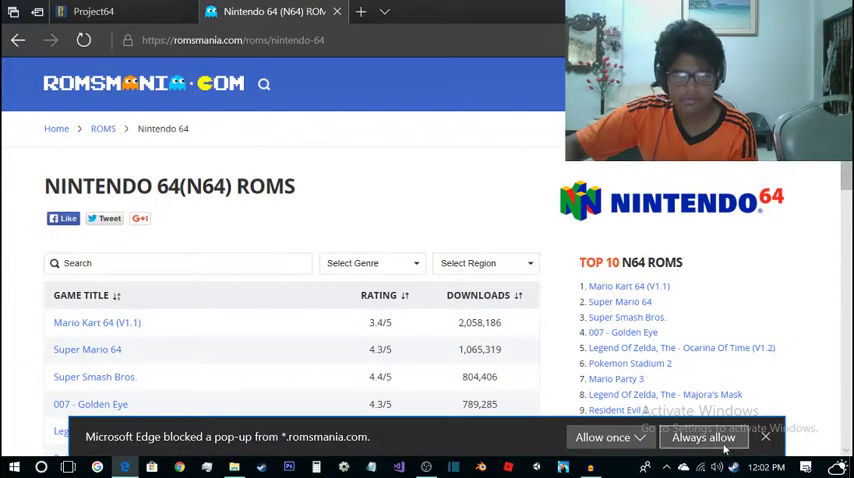
click(636, 436)
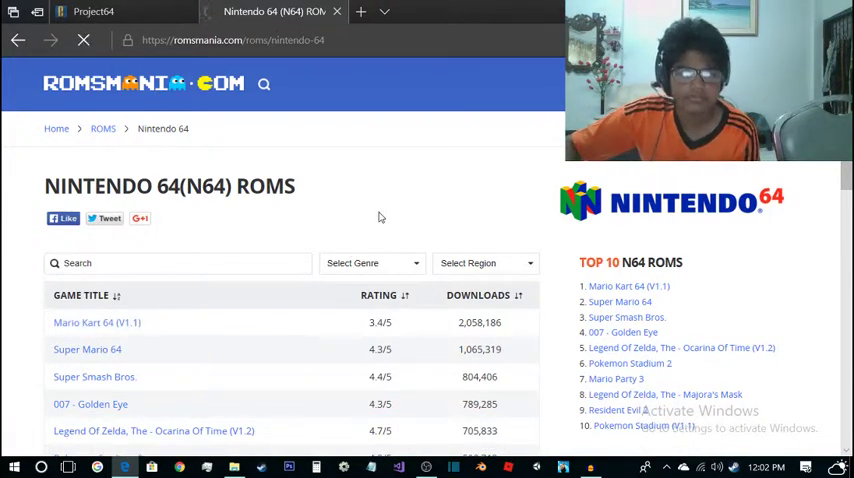
Download Mario Kart 64 (V1.1) from its RomsMania page and save the file via Edge's download bar
click(96, 322)
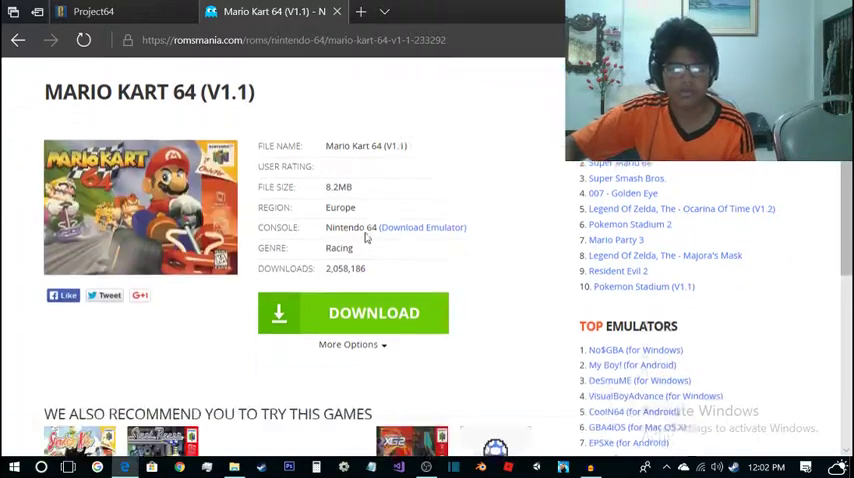
scroll(up, 3)
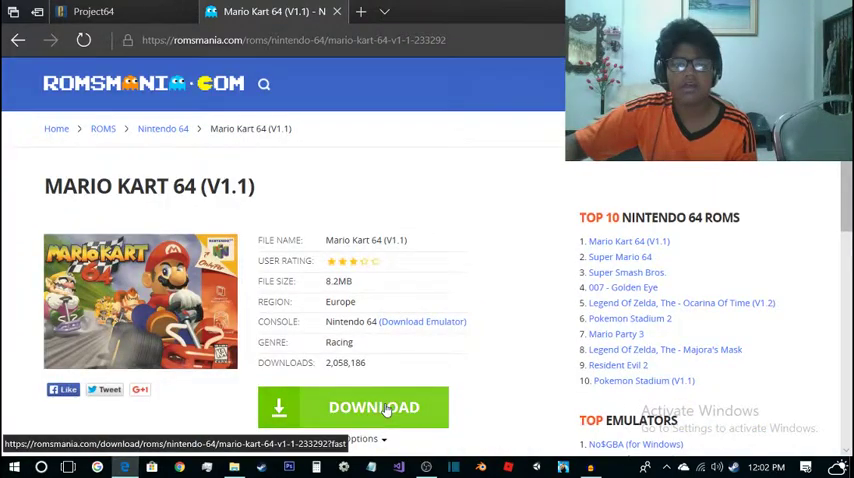
click(376, 408)
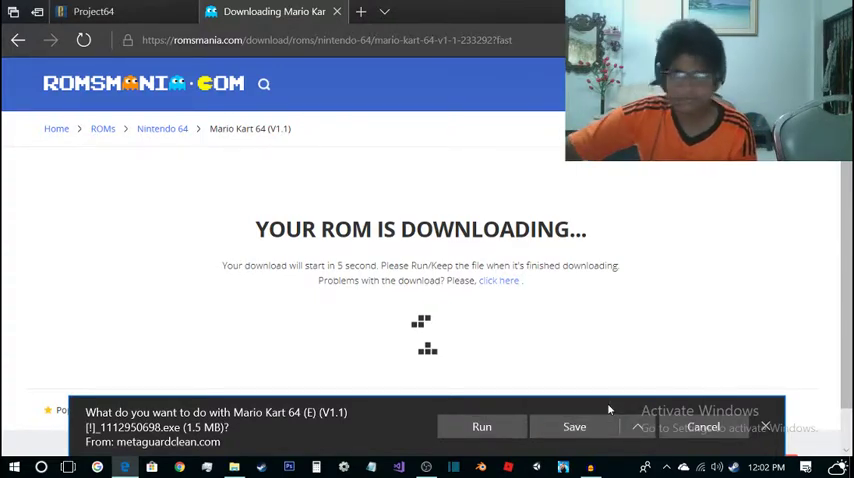
click(576, 428)
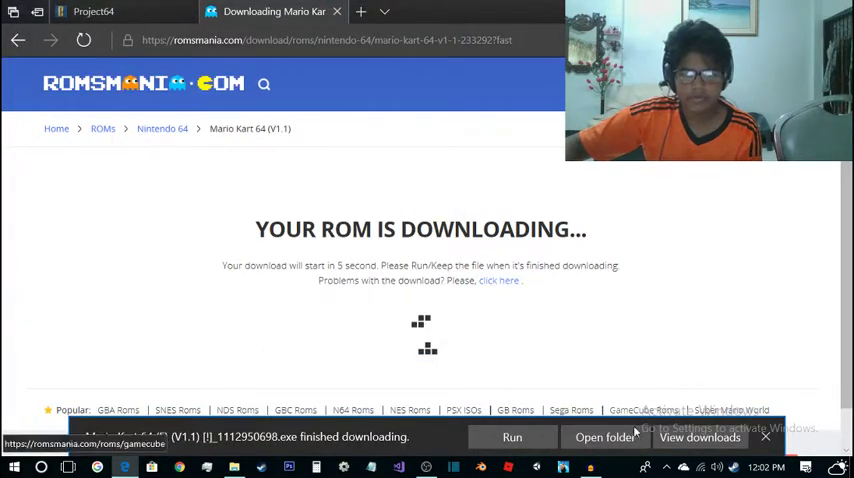
Show the downloaded Mario Kart 64 file in the N64 folder and bring up its right-click options
click(602, 436)
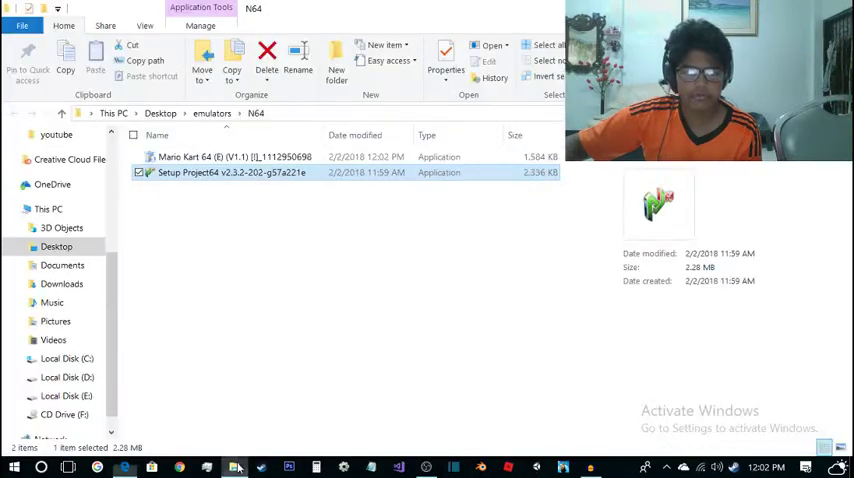
click(234, 156)
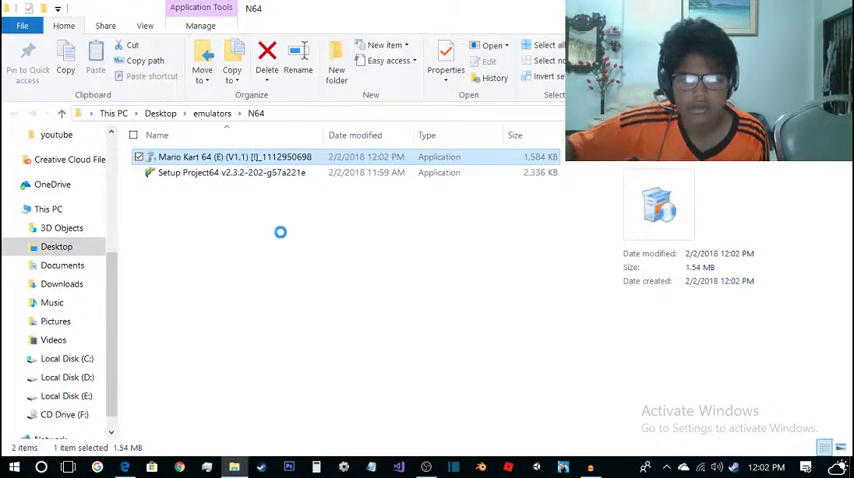
right_click(234, 156)
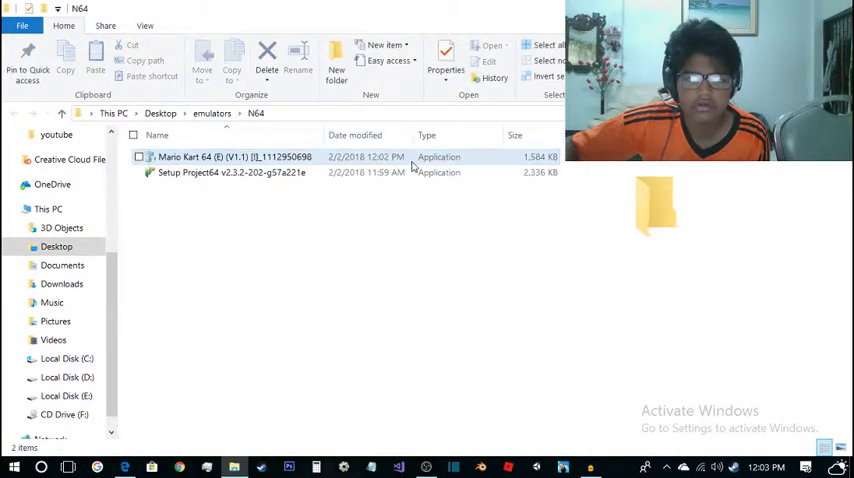
click(230, 156)
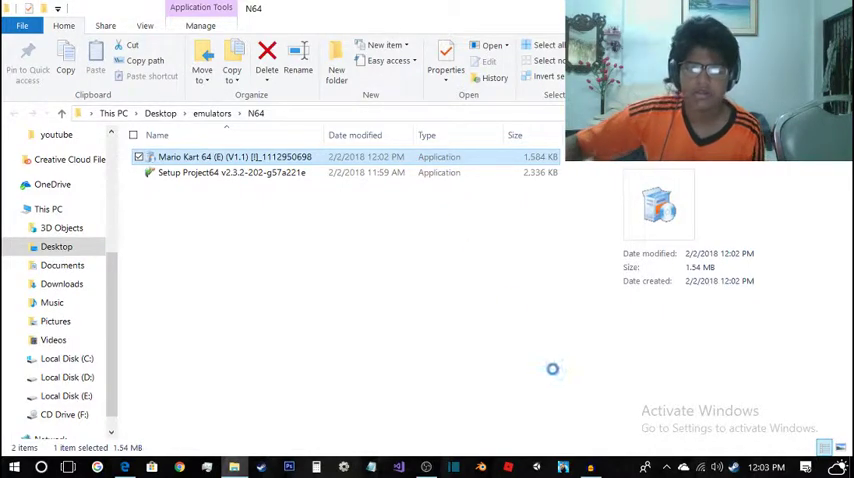
right_click(230, 156)
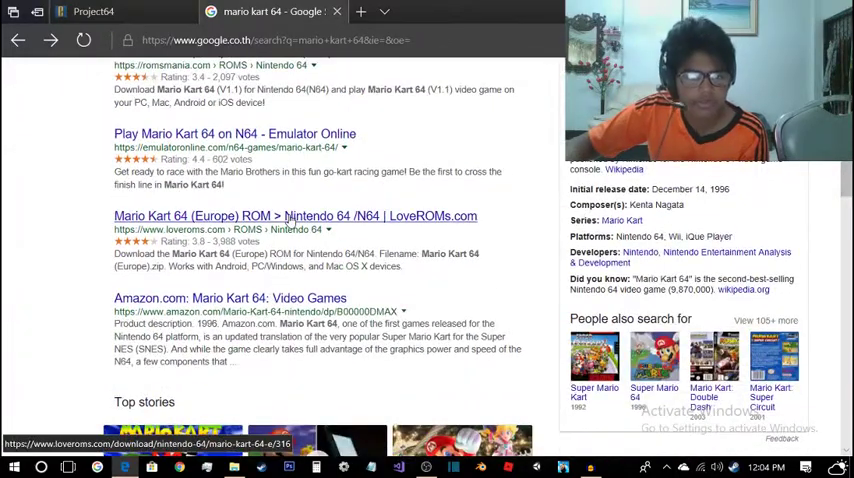
Reach the LoveROMs Mario Kart 64 (Europe) download section and close the blank pop-up tab
click(296, 216)
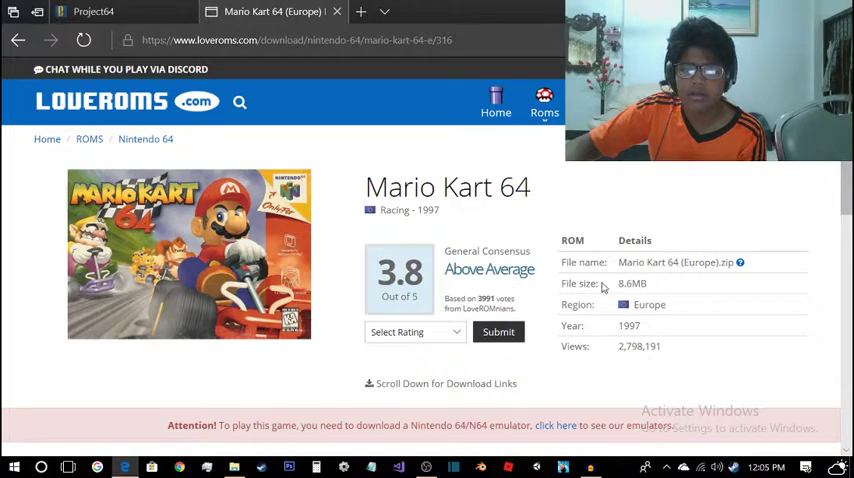
scroll(down, 3)
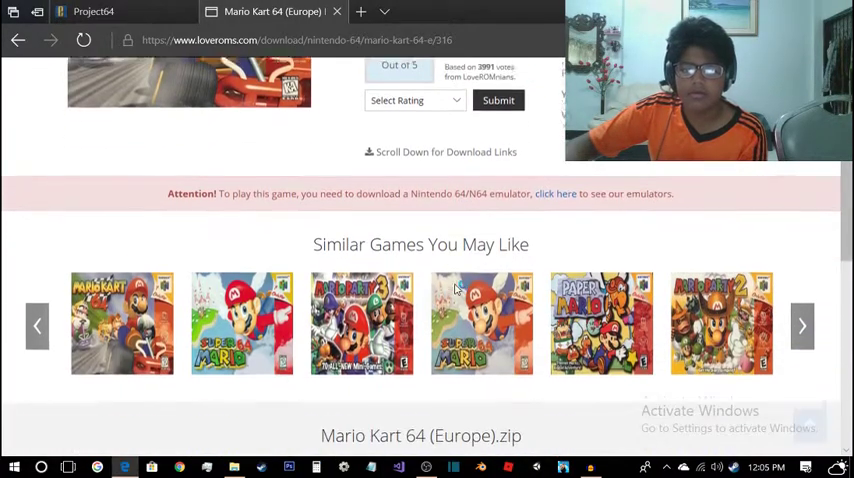
scroll(down, 3)
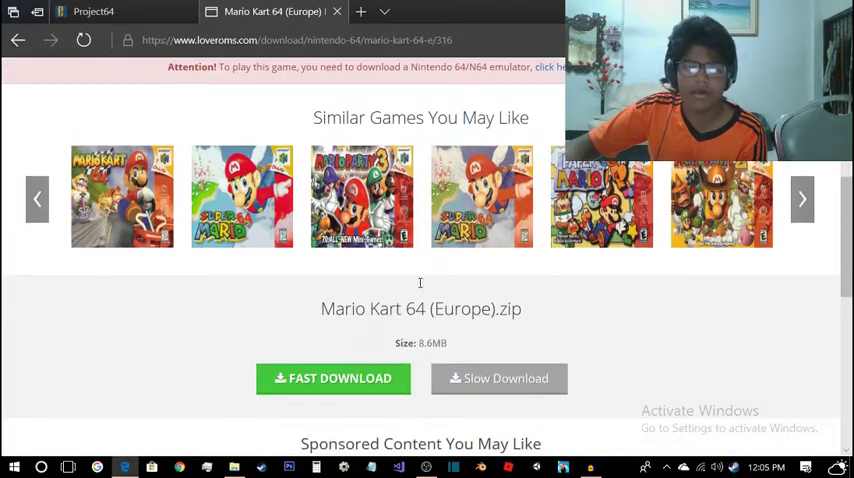
scroll(down, 3)
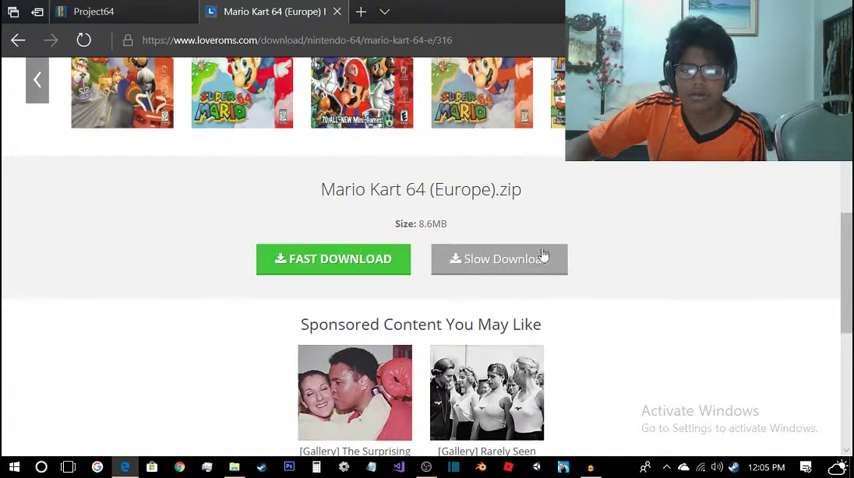
scroll(down, 3)
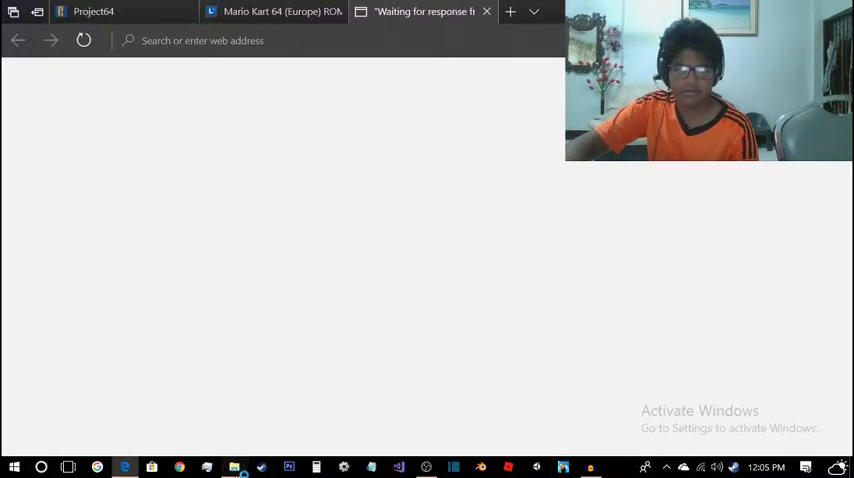
click(234, 464)
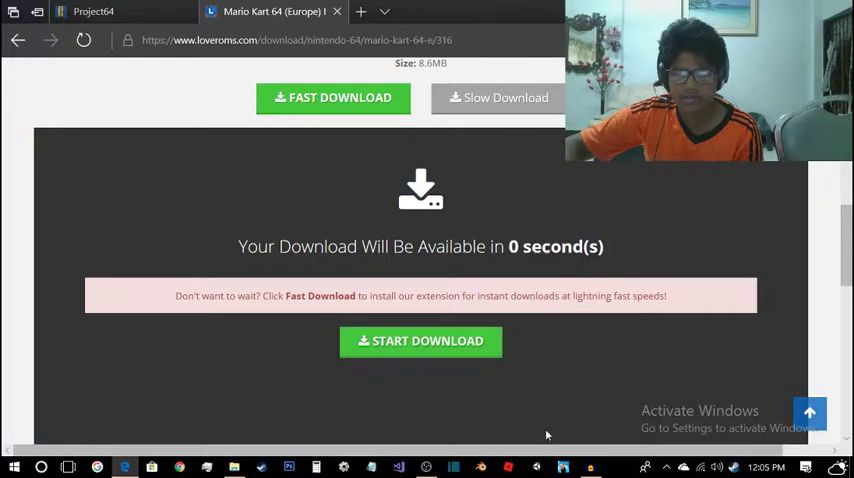
Download Mario Kart 64 (Europe).zip from LoveROMs into the N64 folder and show it in File Explorer
click(420, 340)
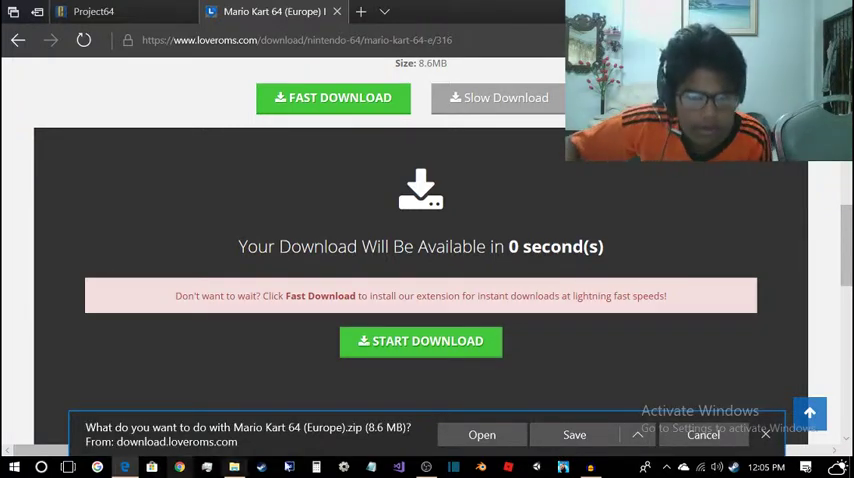
click(632, 434)
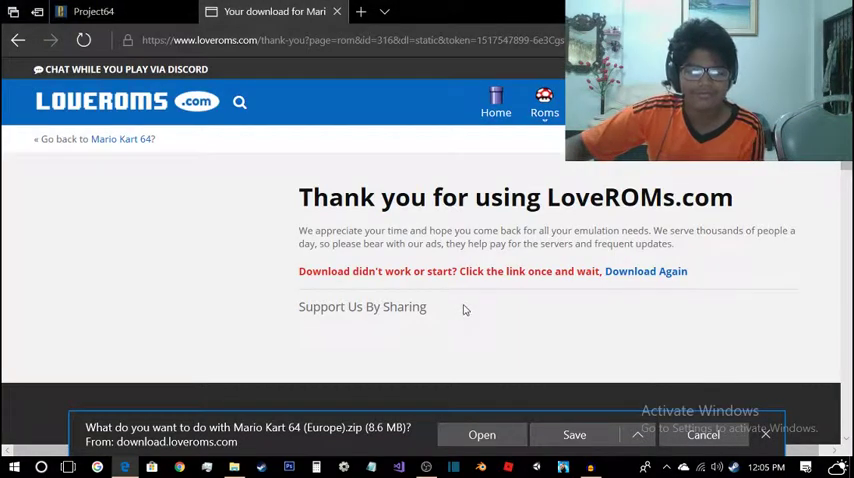
click(574, 436)
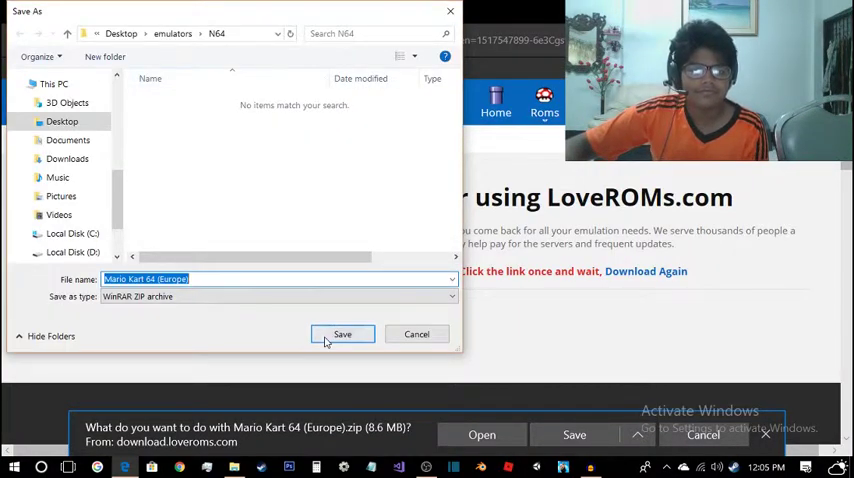
click(342, 334)
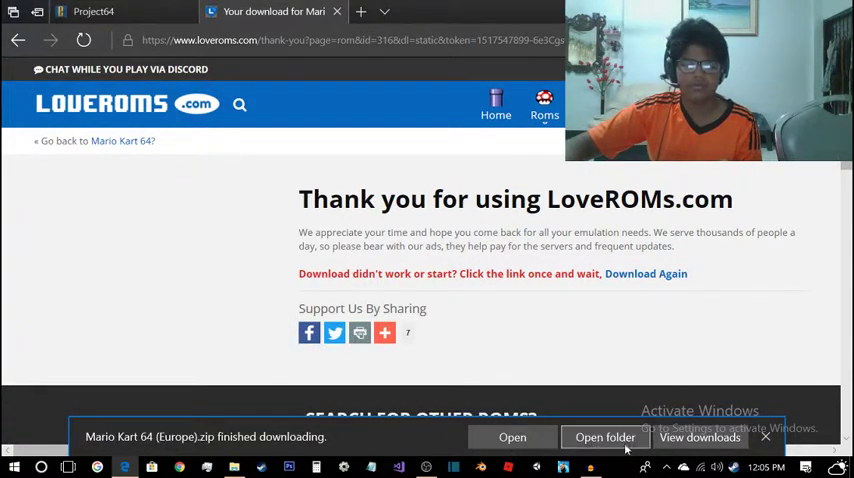
click(604, 436)
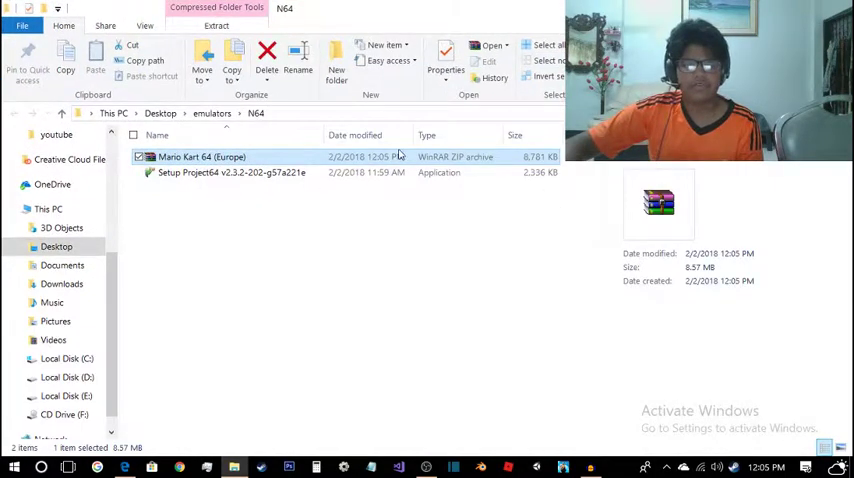
Extract the Mario Kart 64 (Europe) zip here with WinRAR, then delete the leftover zip
right_click(200, 156)
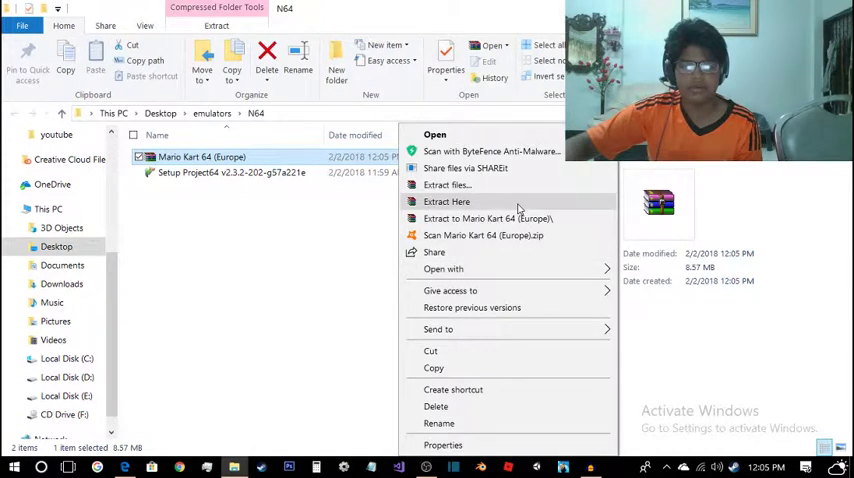
click(446, 200)
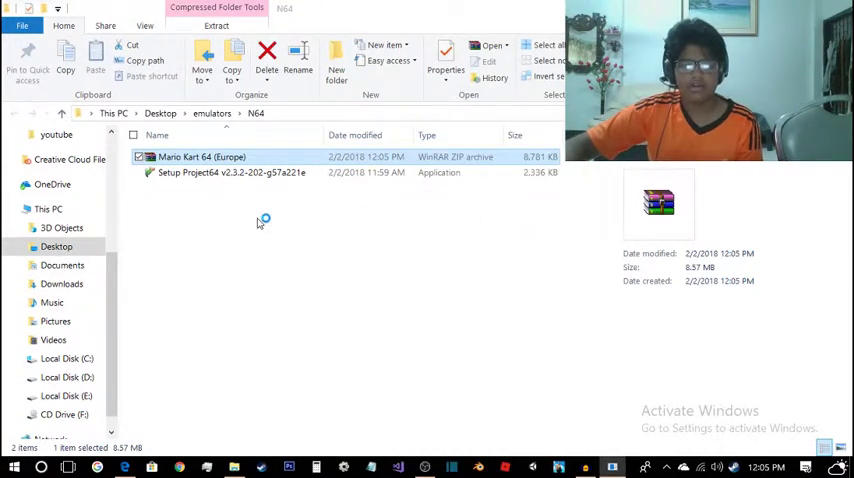
mouse_move(164, 290)
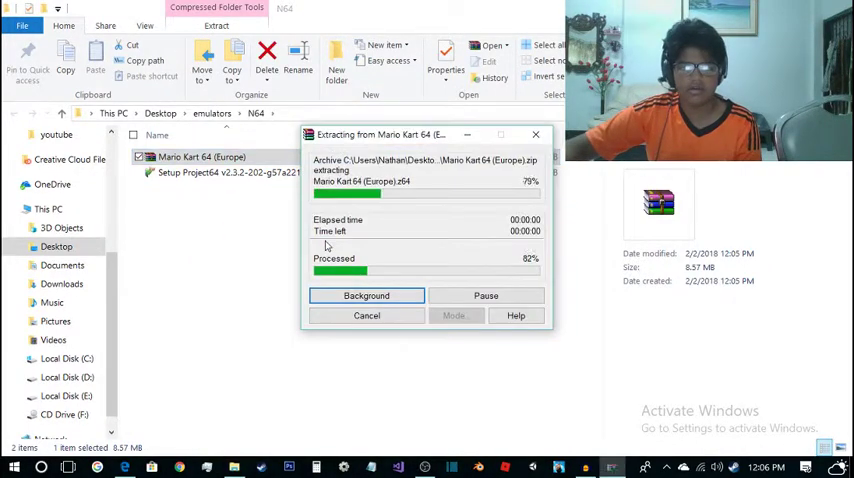
right_click(200, 172)
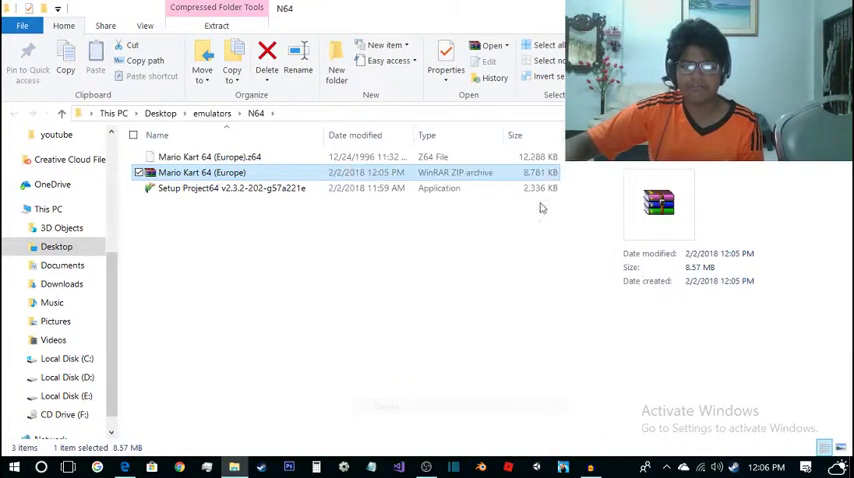
click(264, 52)
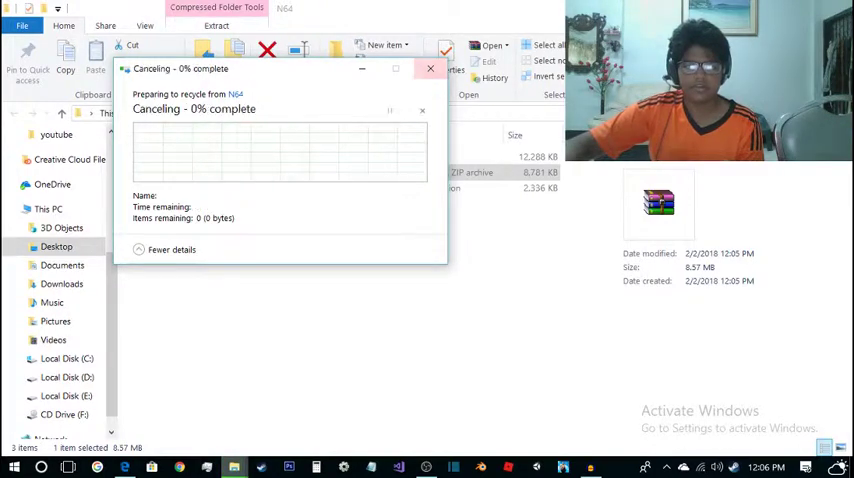
click(430, 68)
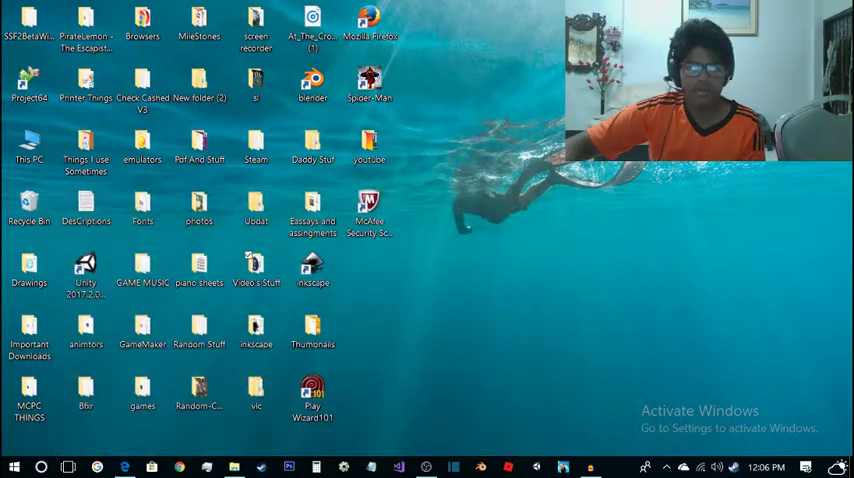
Launch Project64 from its desktop shortcut, reaching the first-run language prompt
click(144, 24)
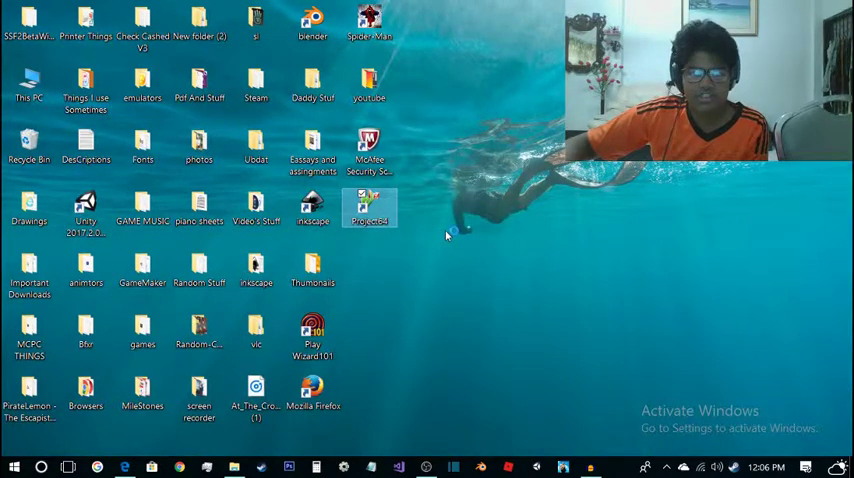
double_click(368, 204)
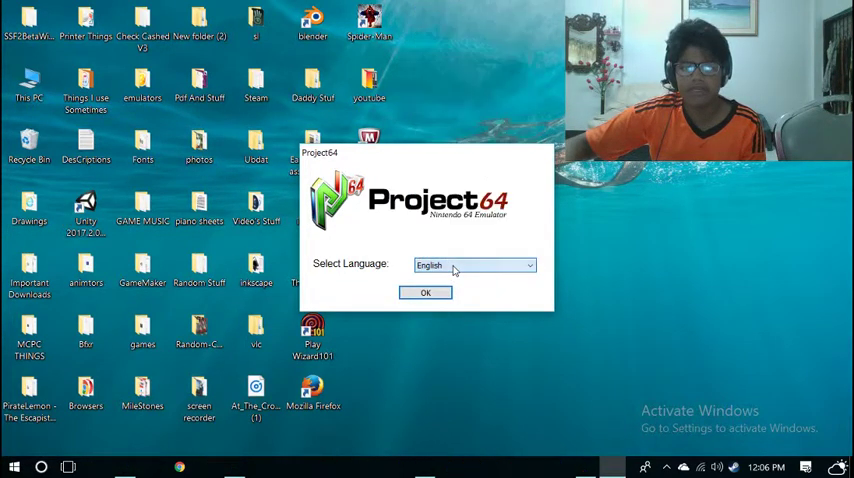
Accept English, remap Controller 1's keyboard buttons with Start on Space in N-Rage Input, and save
click(424, 292)
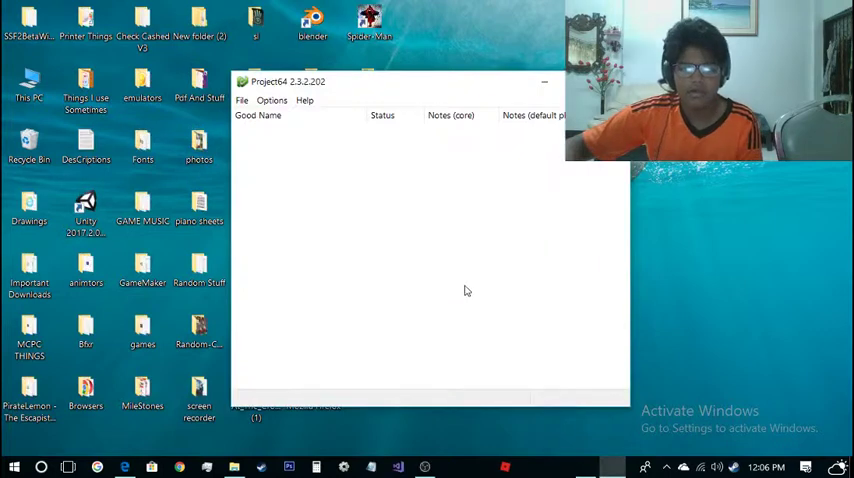
click(274, 100)
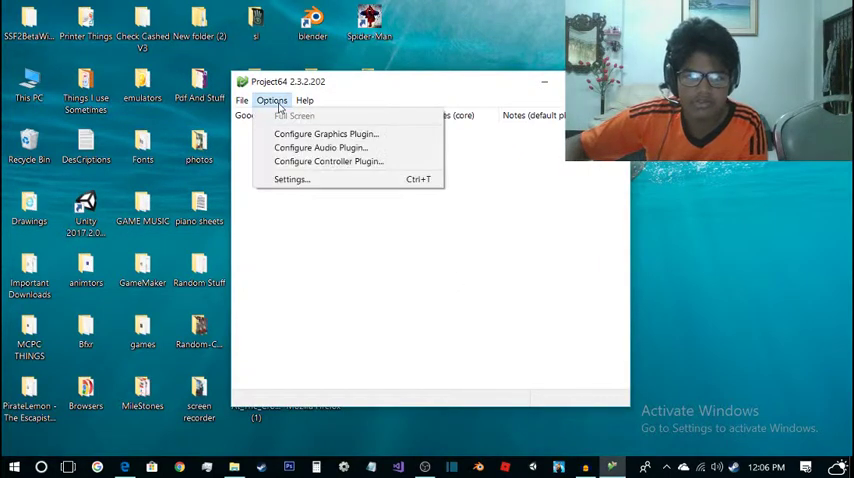
mouse_move(324, 132)
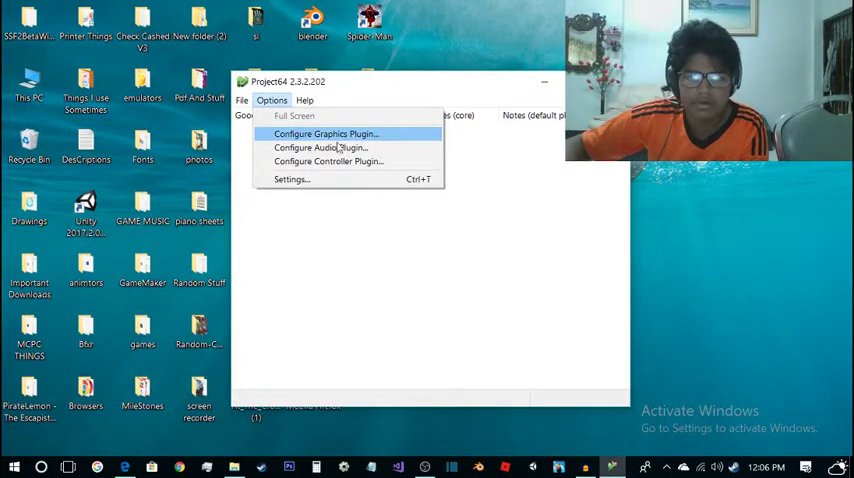
mouse_move(350, 160)
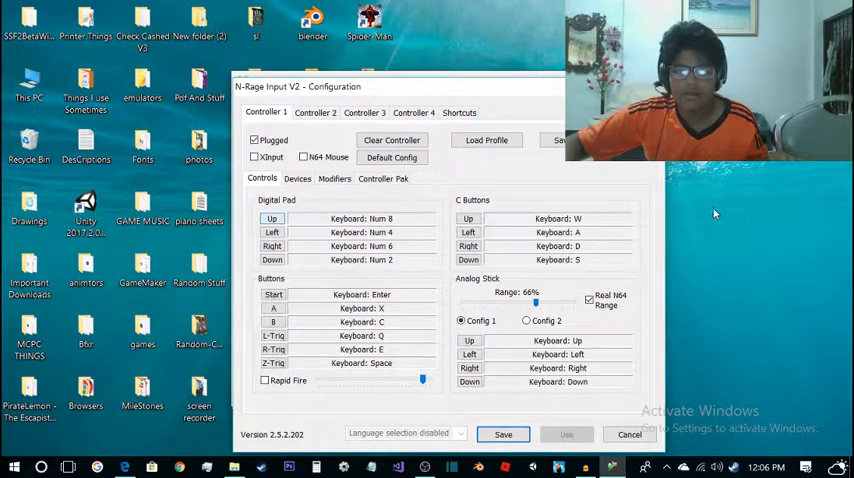
mouse_move(486, 356)
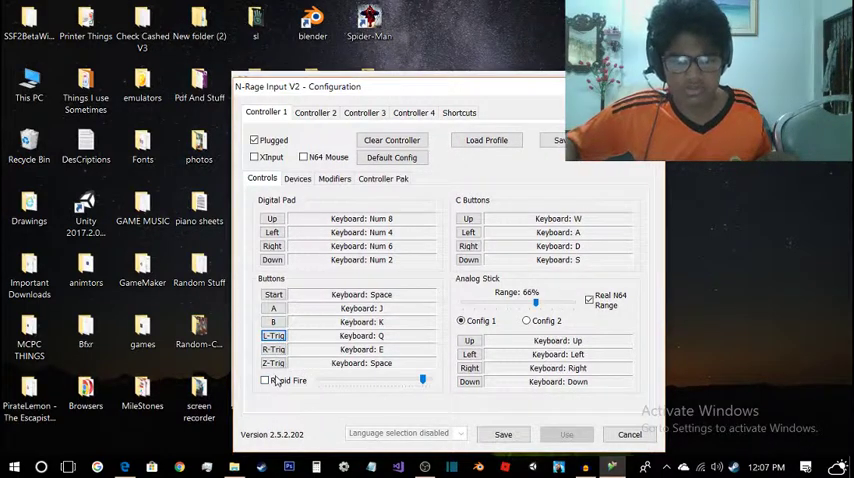
click(272, 364)
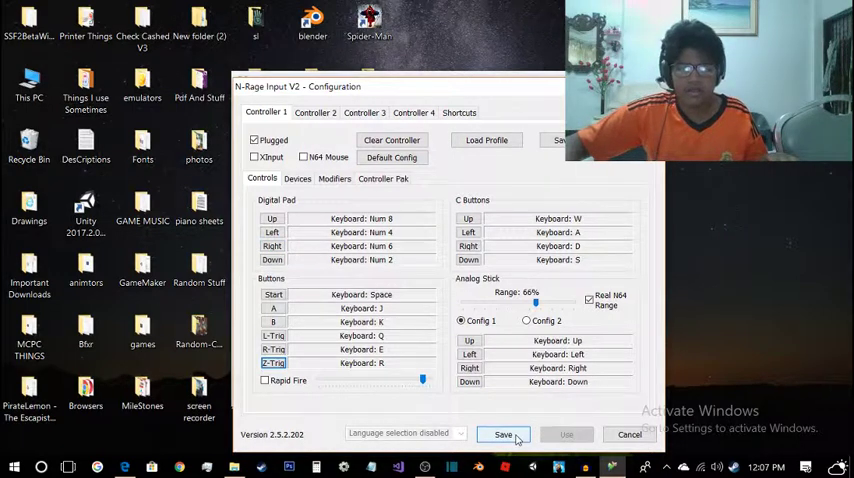
click(504, 436)
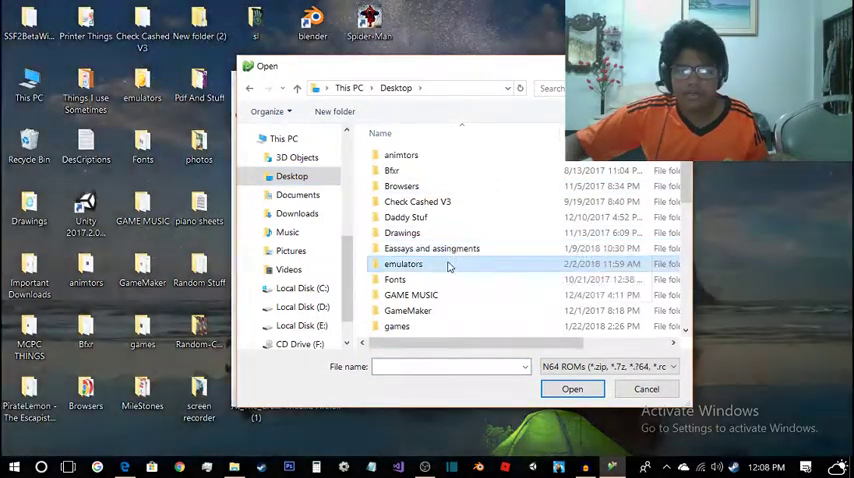
Load Mario Kart 64 (Europe).z64 from Desktop > emulators > N64 and start the game
double_click(404, 264)
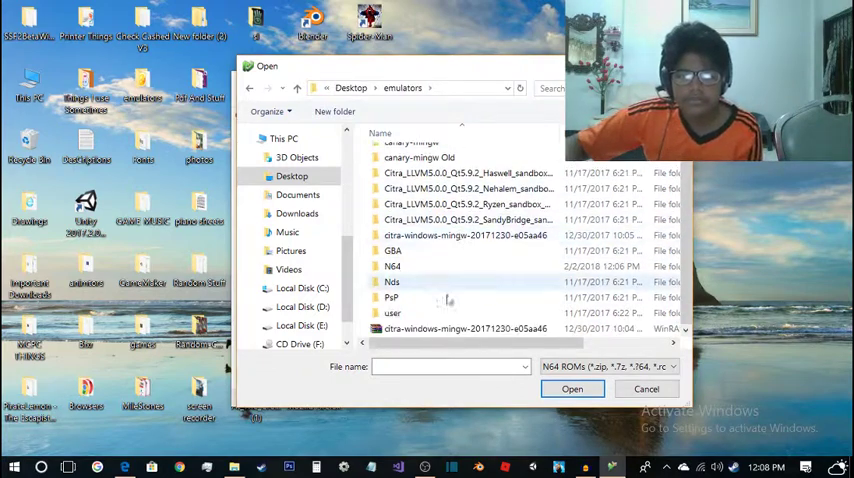
double_click(392, 266)
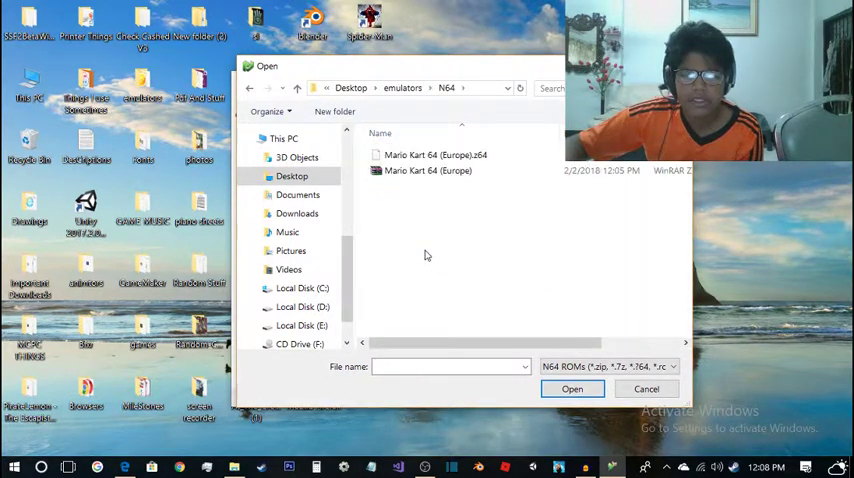
click(436, 156)
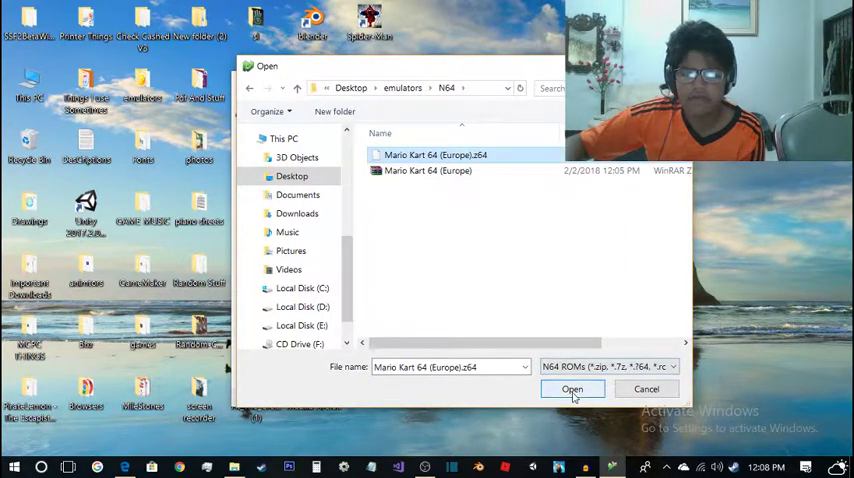
click(572, 388)
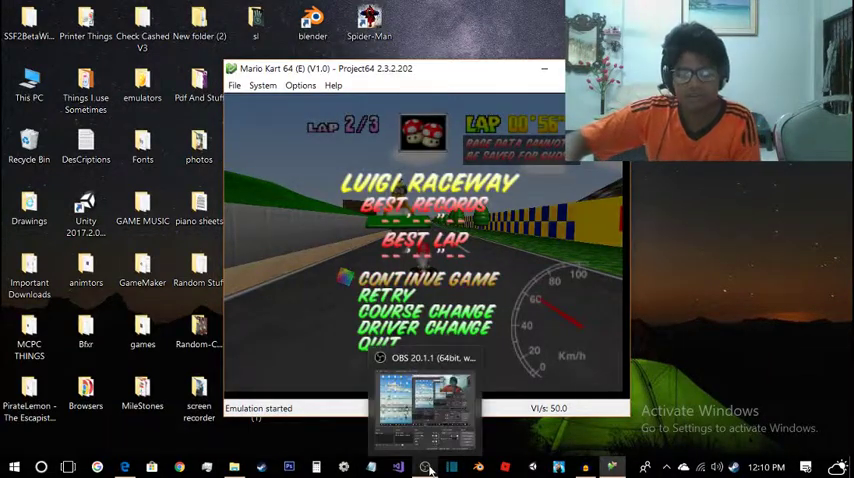
mouse_move(748, 356)
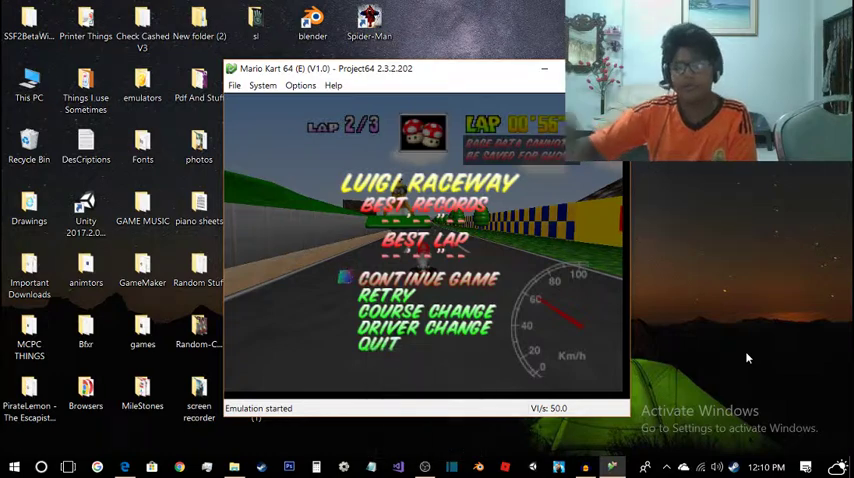